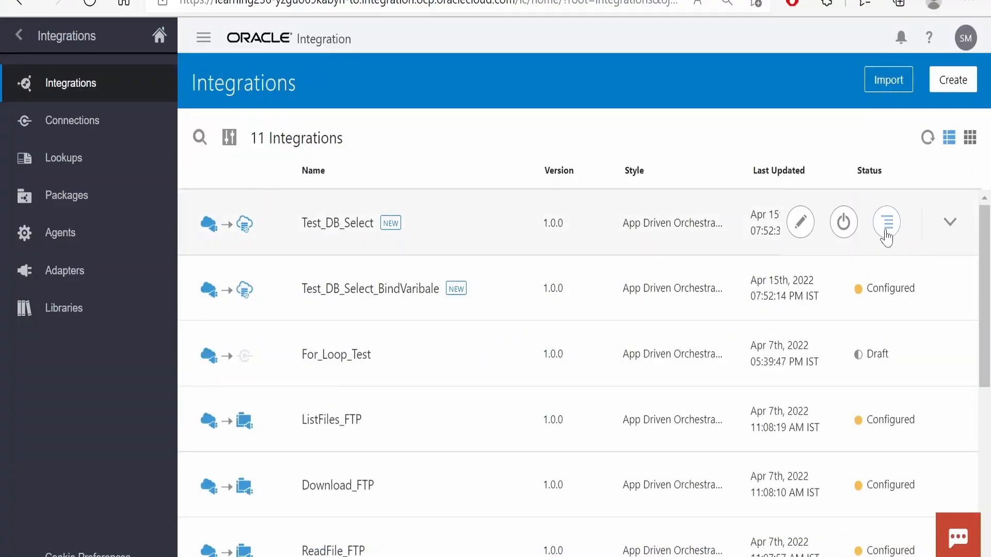
mouse_move(885, 222)
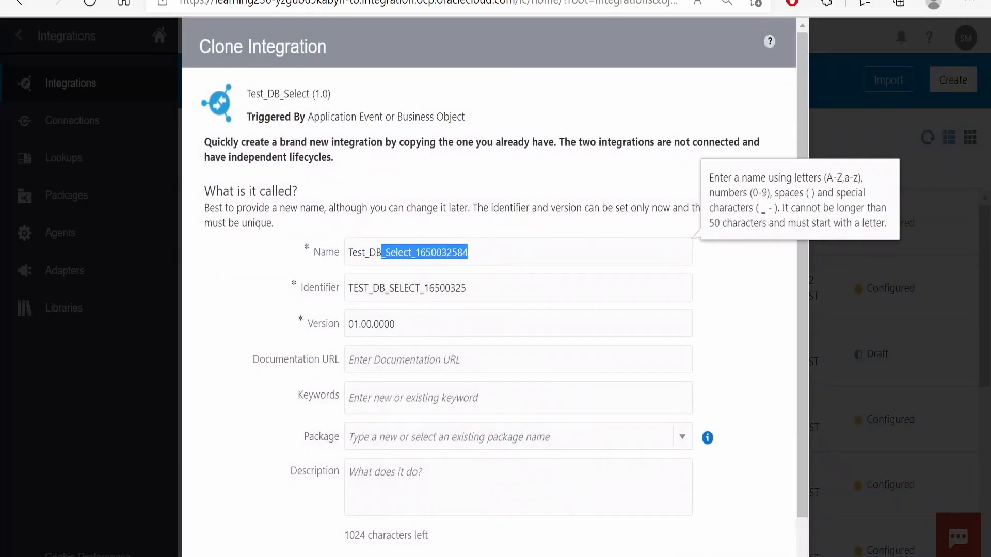
Name the clone Test_DB_INSERT, confirm the clone, and select the new integration
type("Test_DB_INSERT")
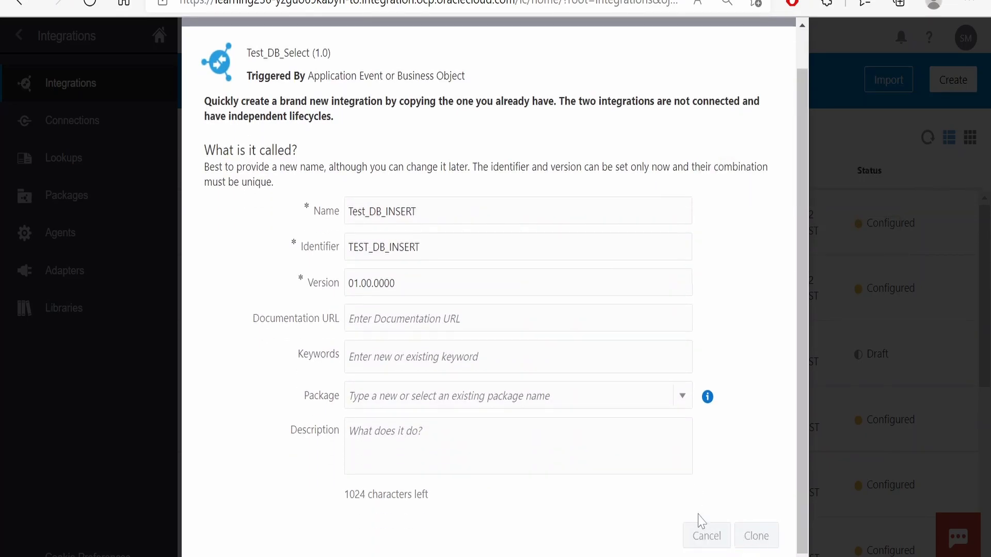
left_click(755, 535)
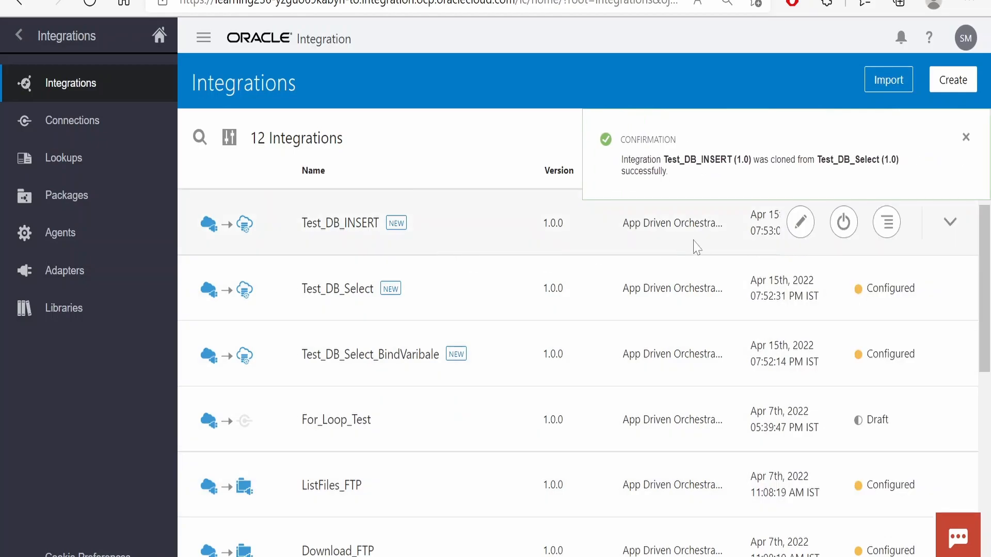
left_click(799, 222)
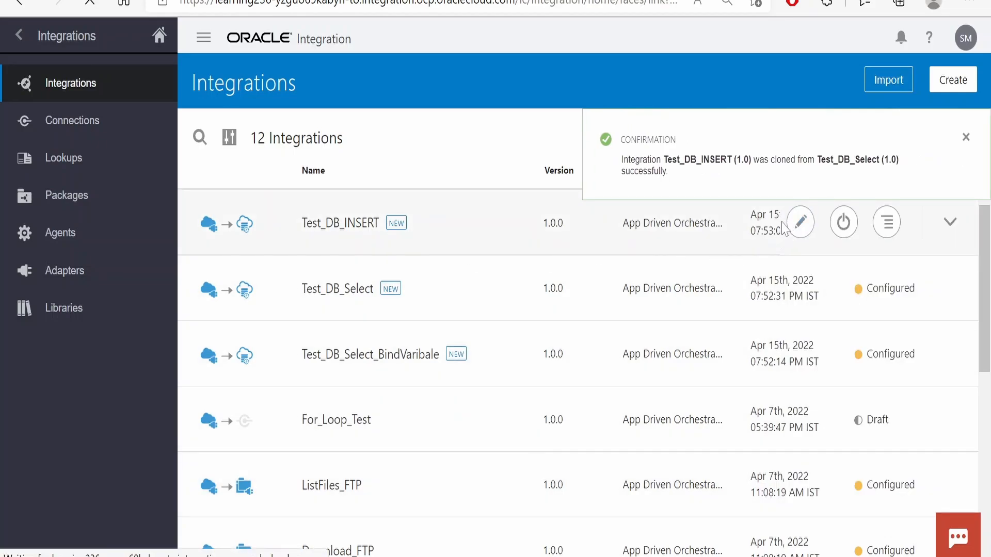
Select the SelectSQLQuery database invoke in the Test_DB_INSERT flow
left_click(800, 222)
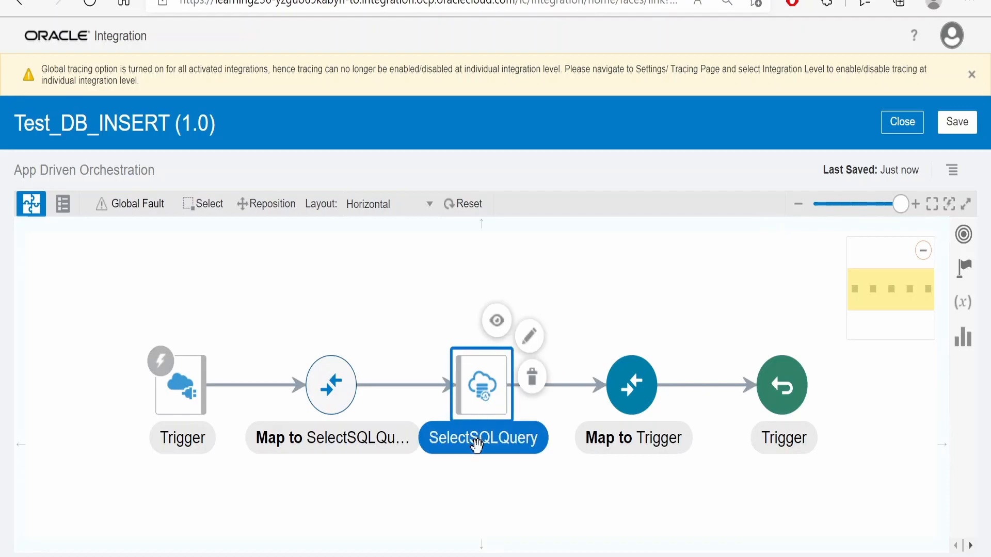
mouse_move(502, 455)
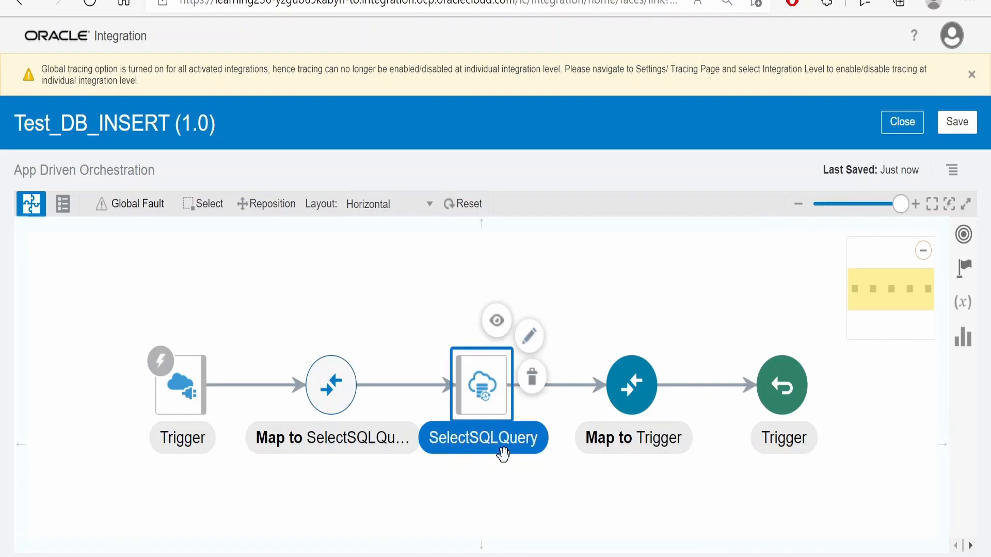
mouse_move(482, 438)
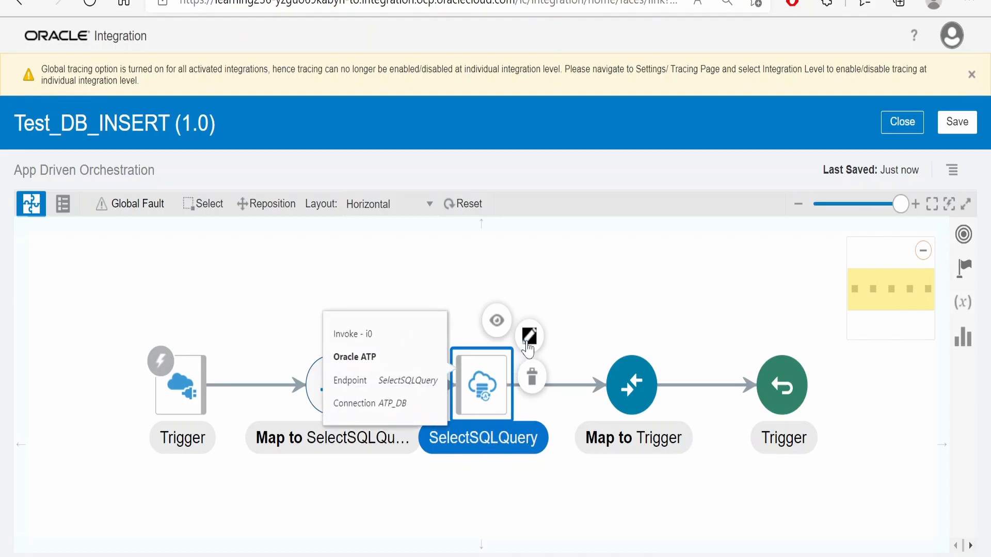
Configure the SelectSQLQuery endpoint to Perform an Operation On a Table with the Insert operation
left_click(530, 335)
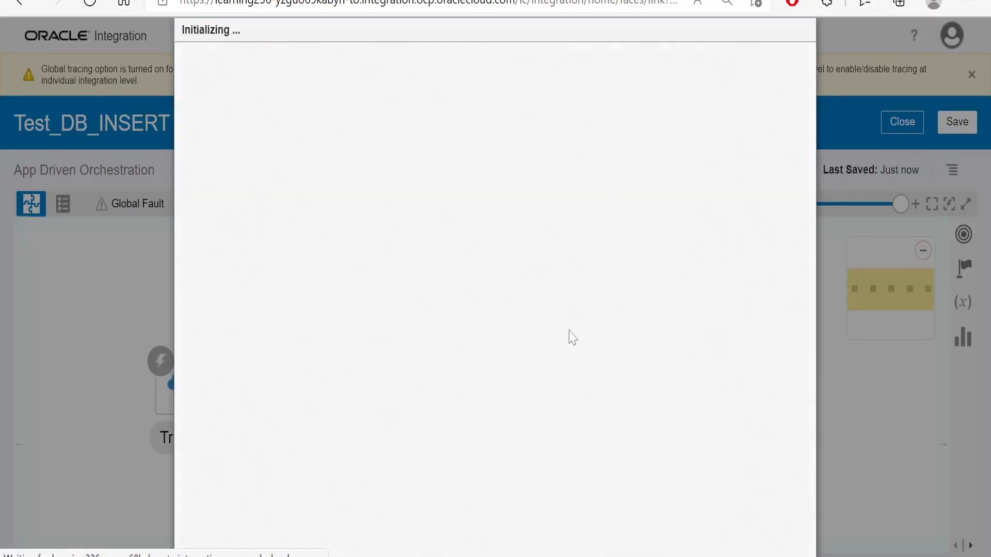
left_click(388, 324)
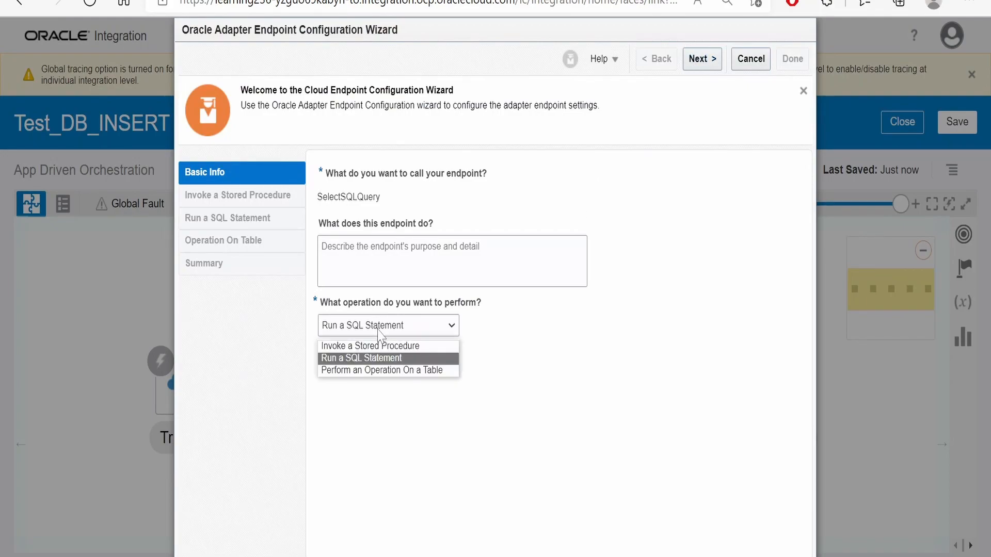
mouse_move(386, 370)
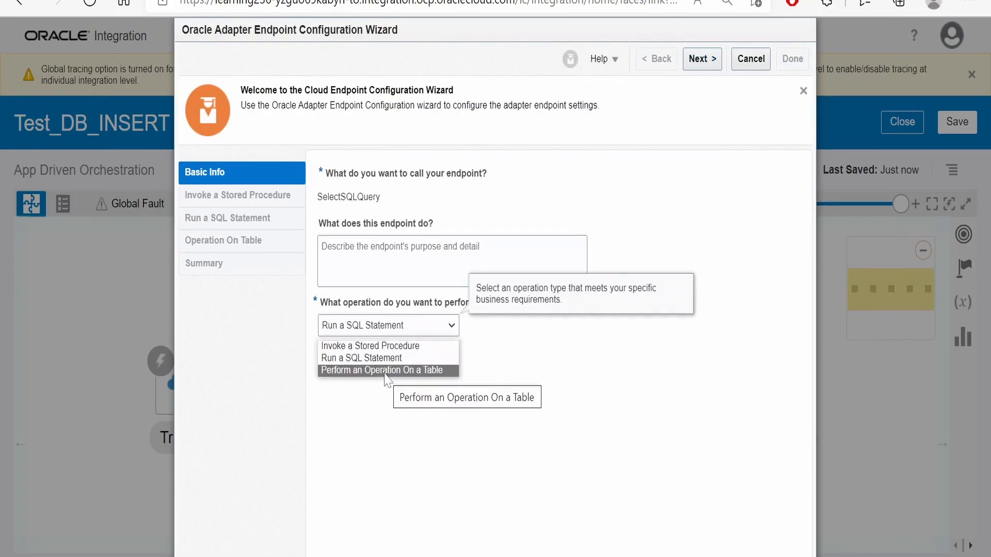
left_click(385, 370)
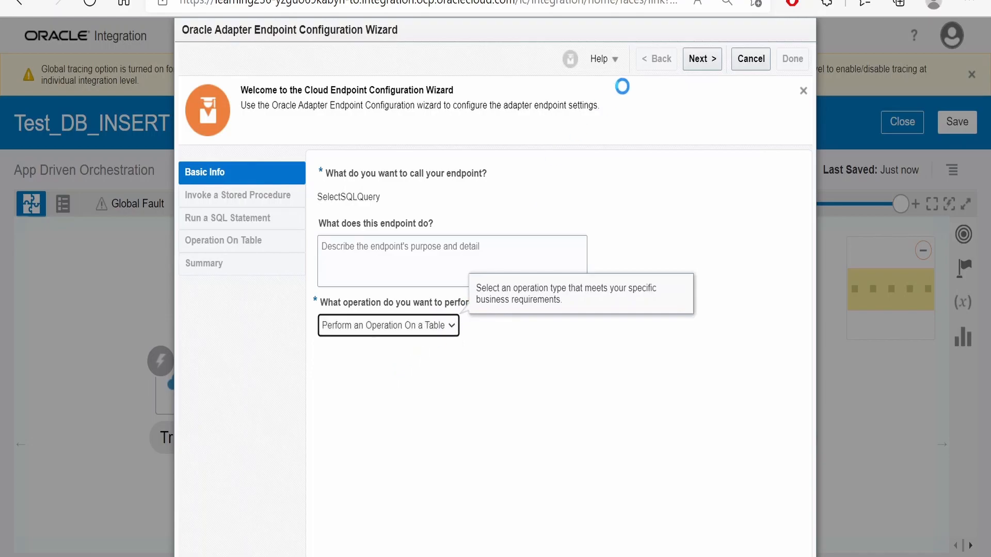
left_click(387, 325)
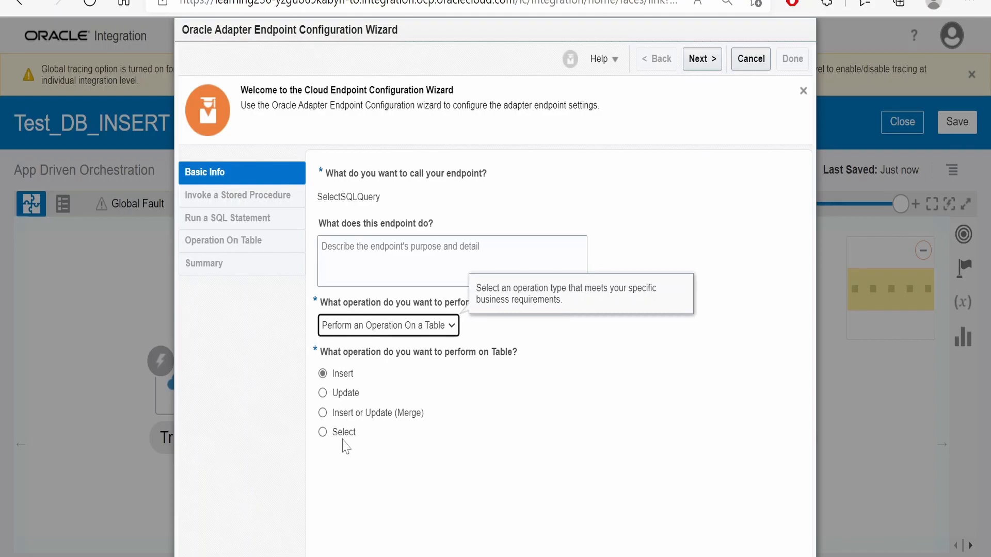
left_click(323, 432)
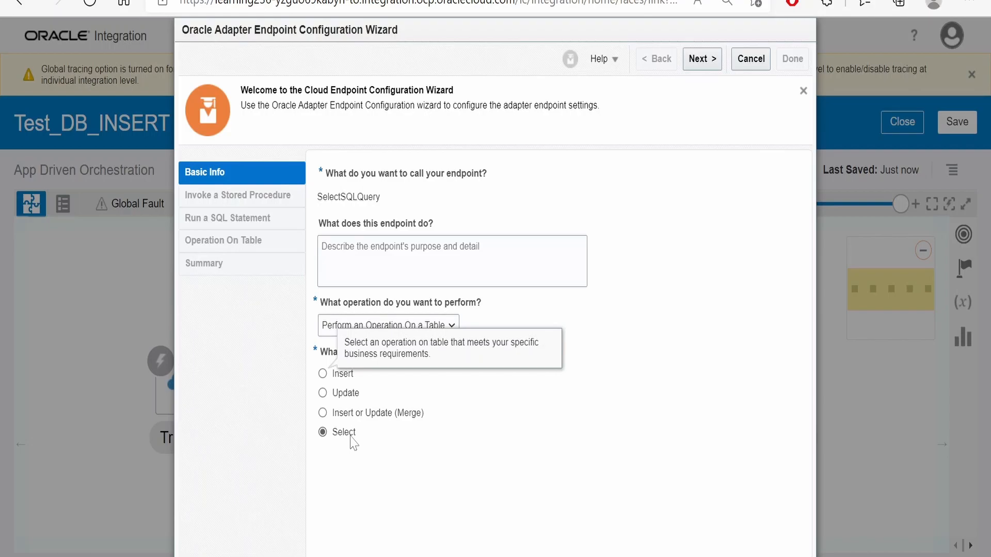
mouse_move(341, 448)
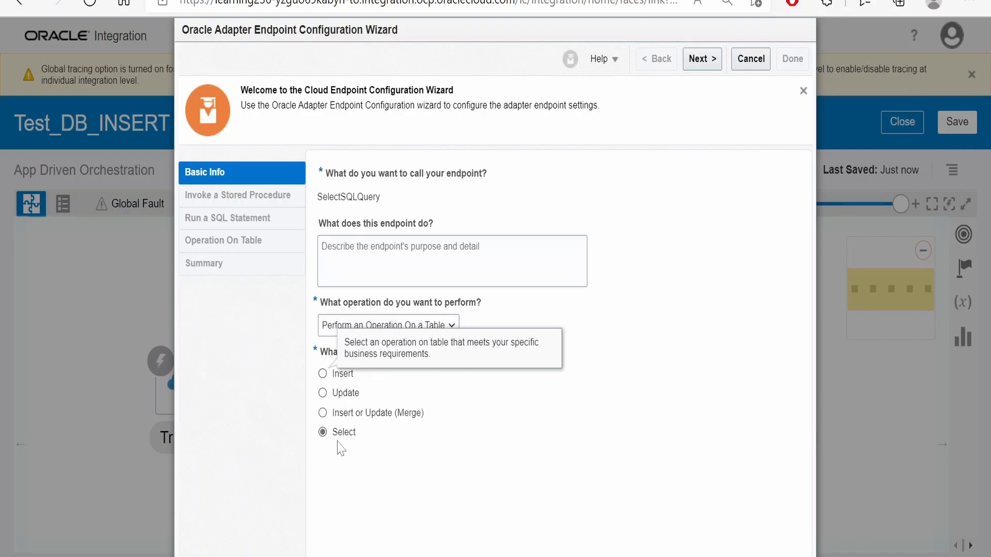
left_click(322, 373)
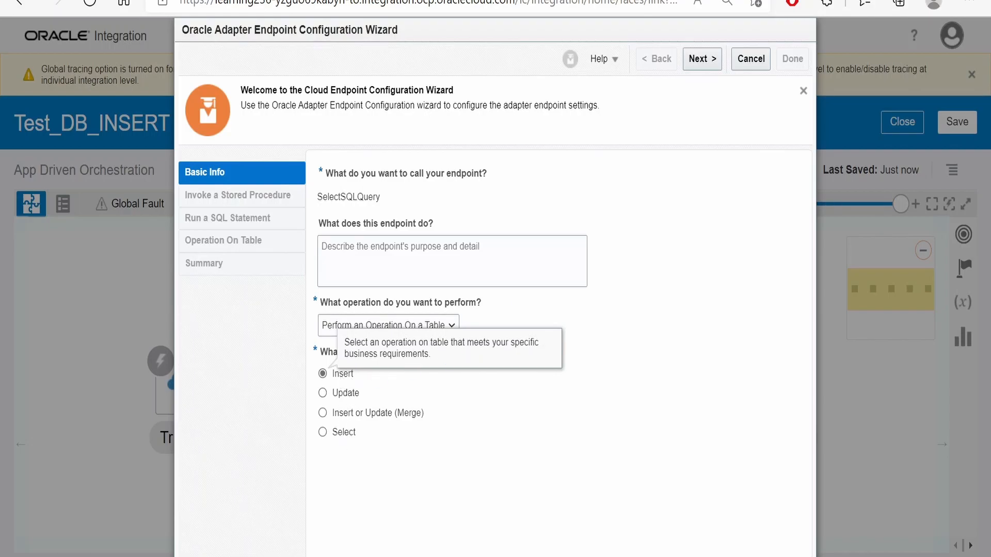
left_click(700, 59)
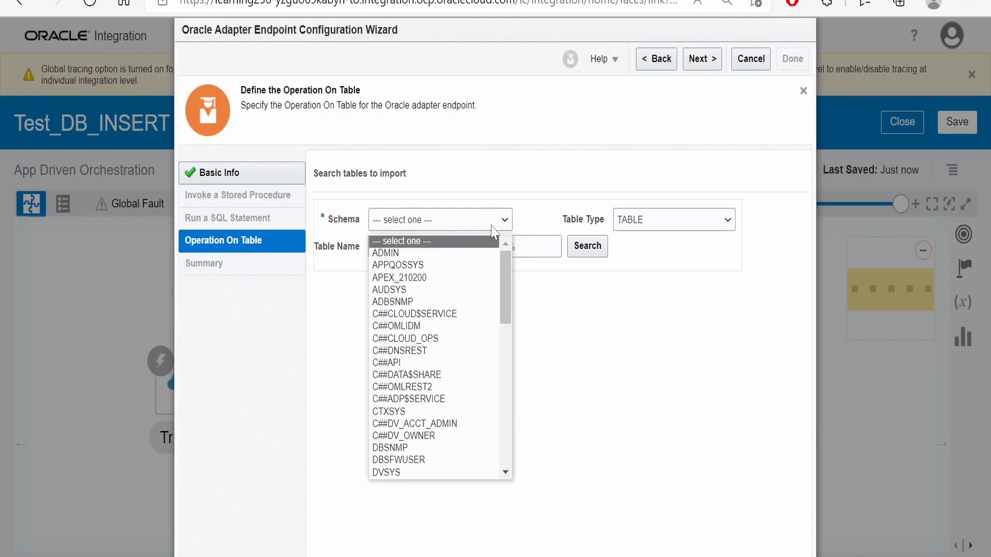
Import the EMPLOYEE_DETAILS table from the ADMIN schema into the endpoint's table operation
left_click(385, 253)
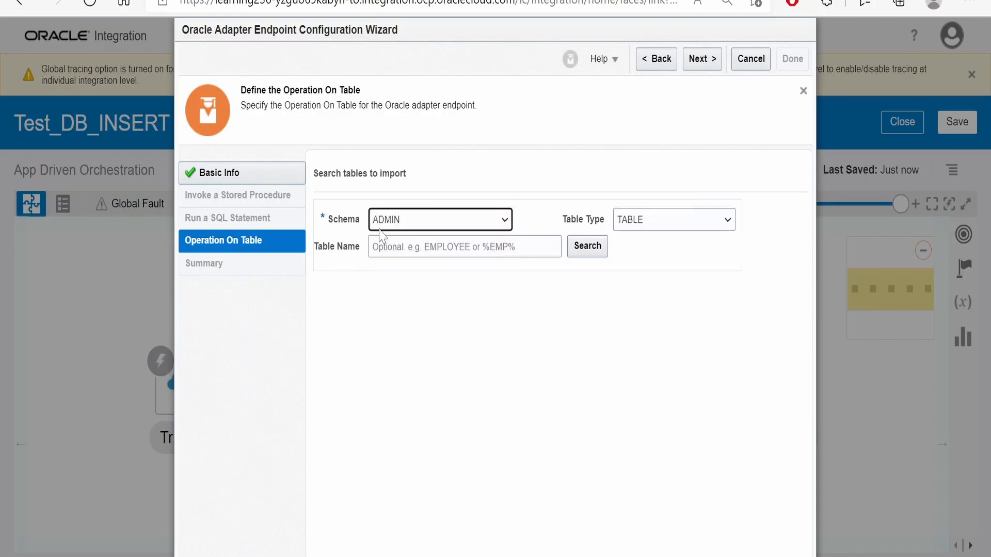
mouse_move(677, 235)
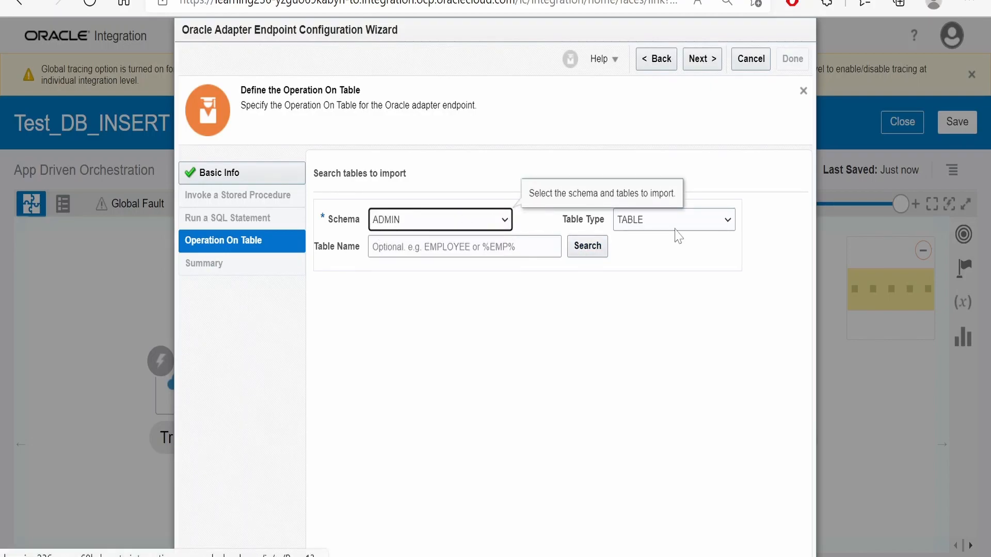
left_click(586, 246)
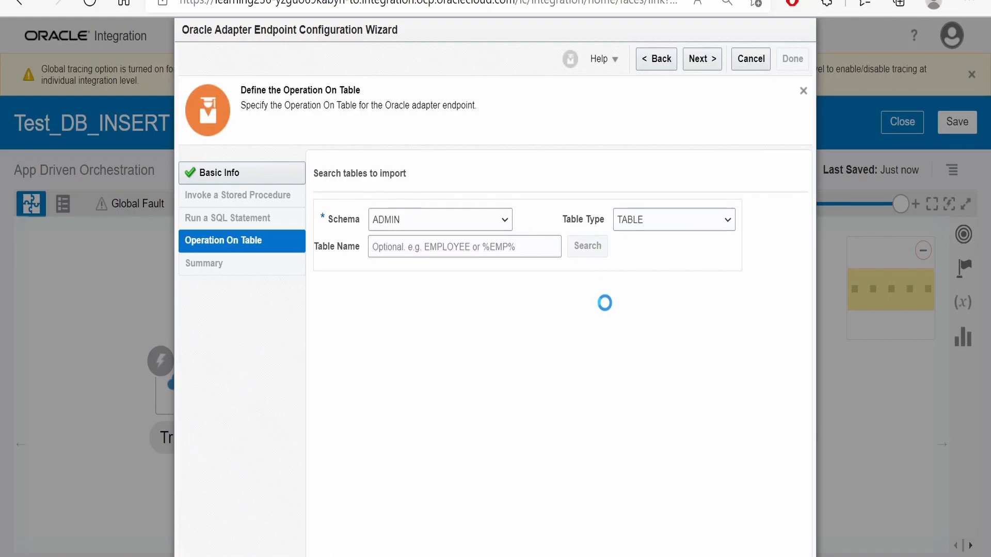
left_click(586, 245)
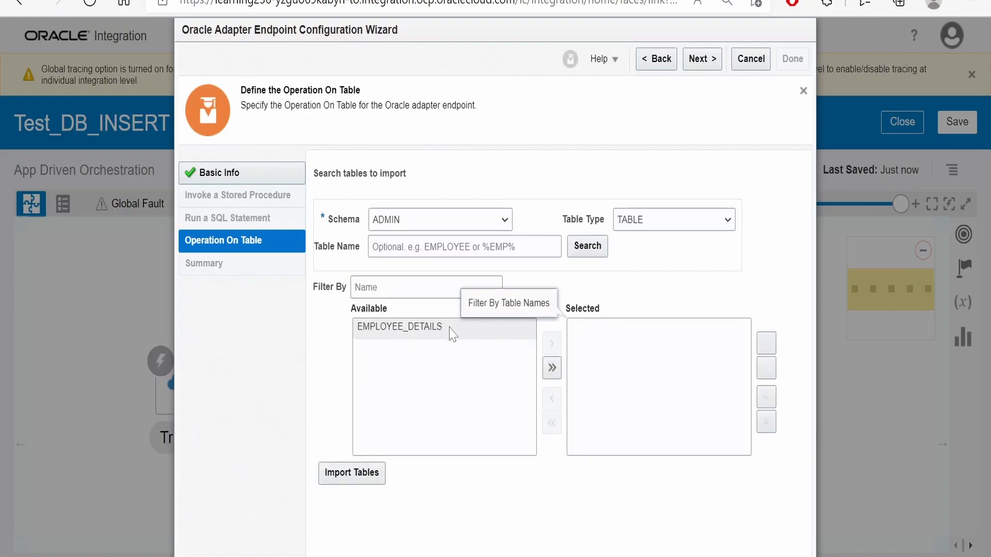
left_click(551, 368)
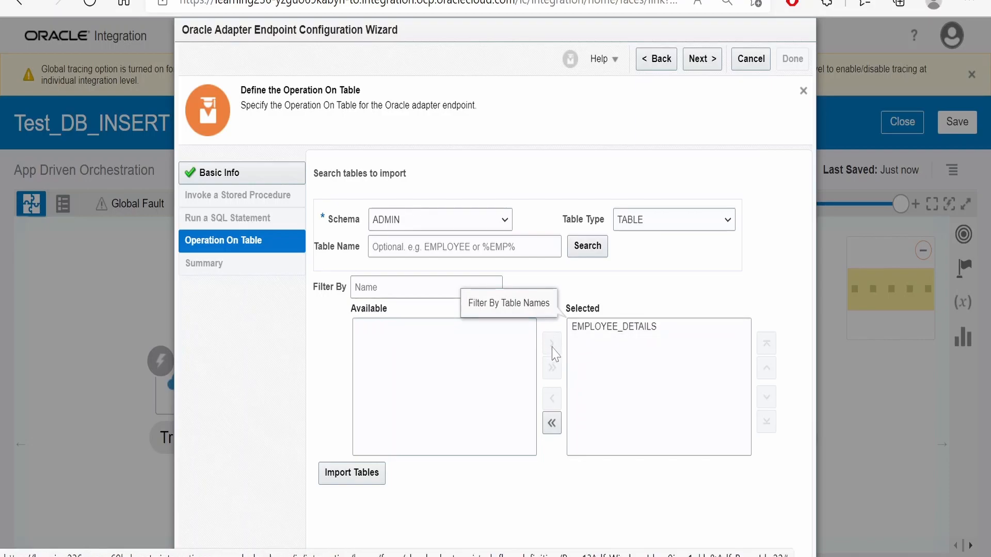
mouse_move(643, 356)
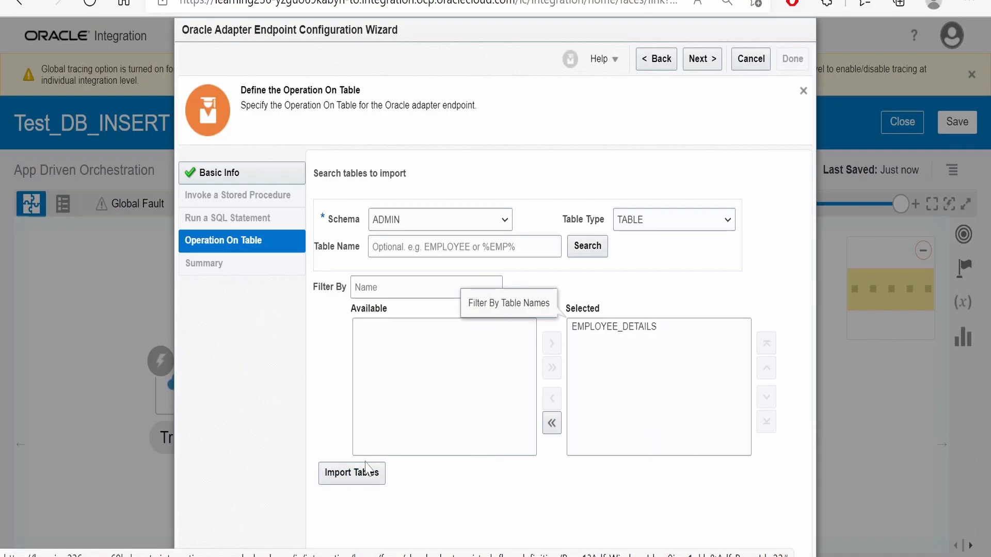
left_click(352, 473)
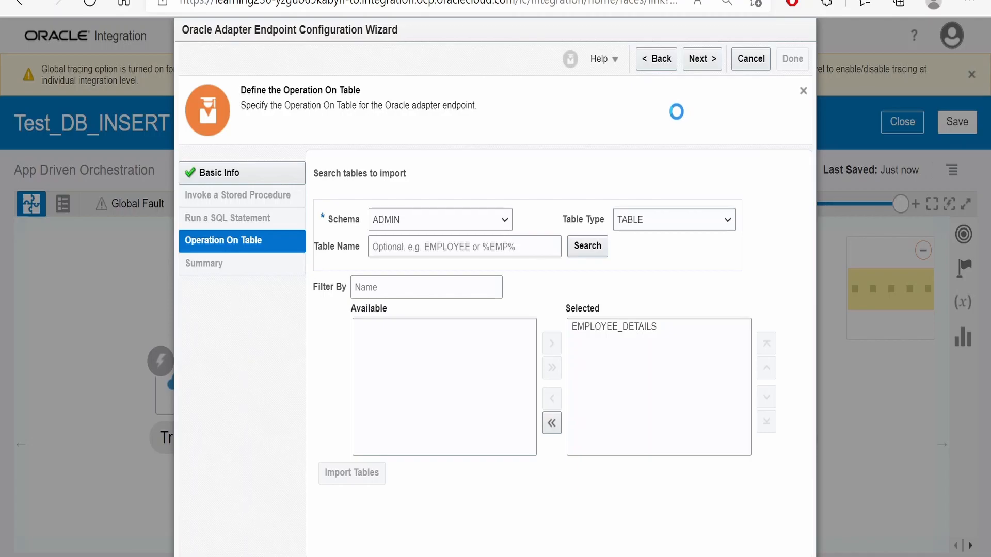
left_click(698, 59)
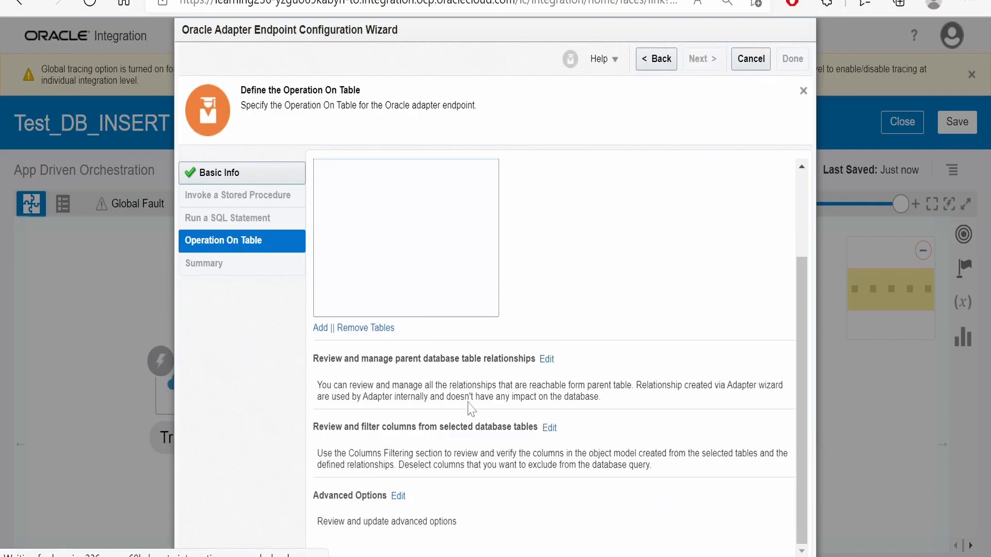
Review the Insert-on-EMPLOYEE_DETAILS summary and finish the endpoint wizard
left_click(701, 59)
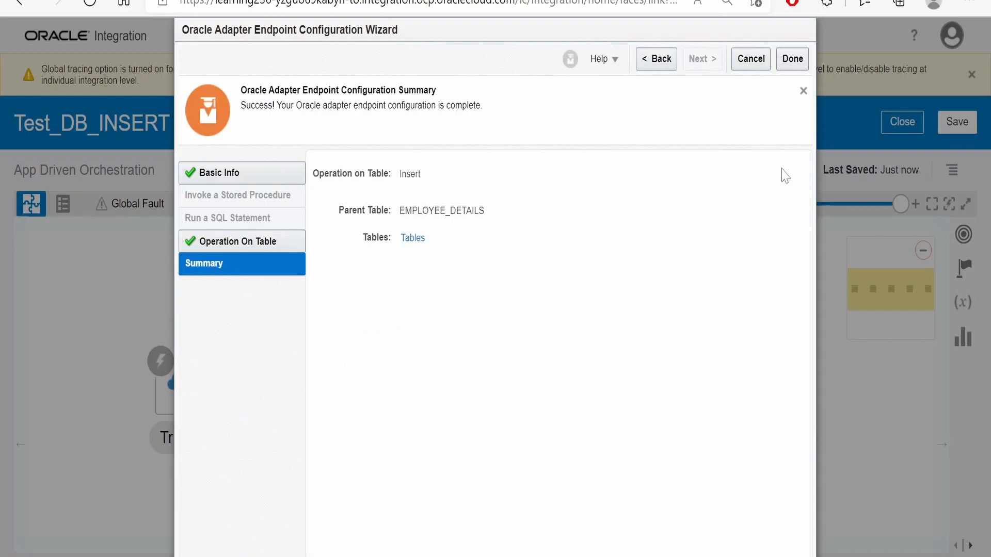
left_click(791, 59)
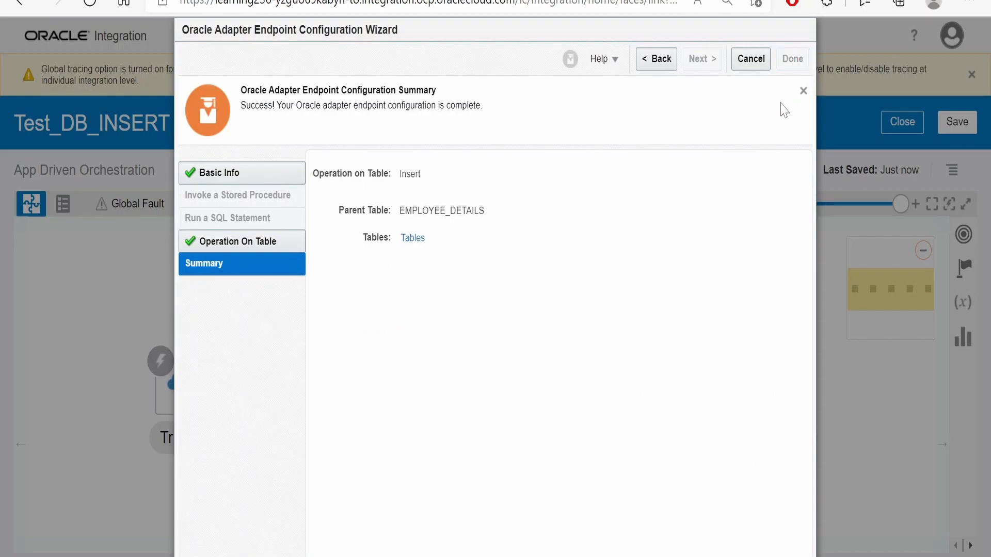
left_click(791, 58)
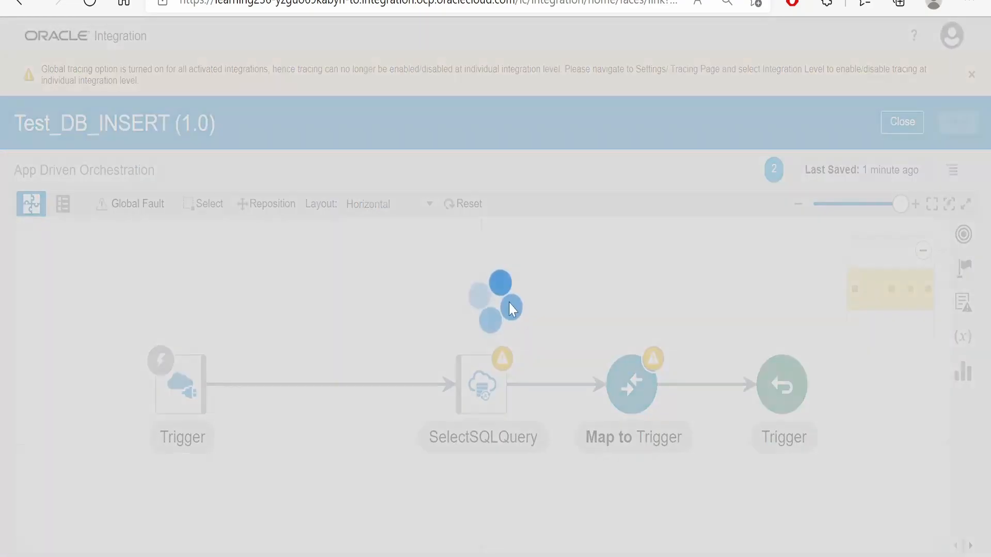
Insert a Map action between the trigger and SelectSQLQuery, targeting the SelectSQLQuery input payload
left_click(956, 121)
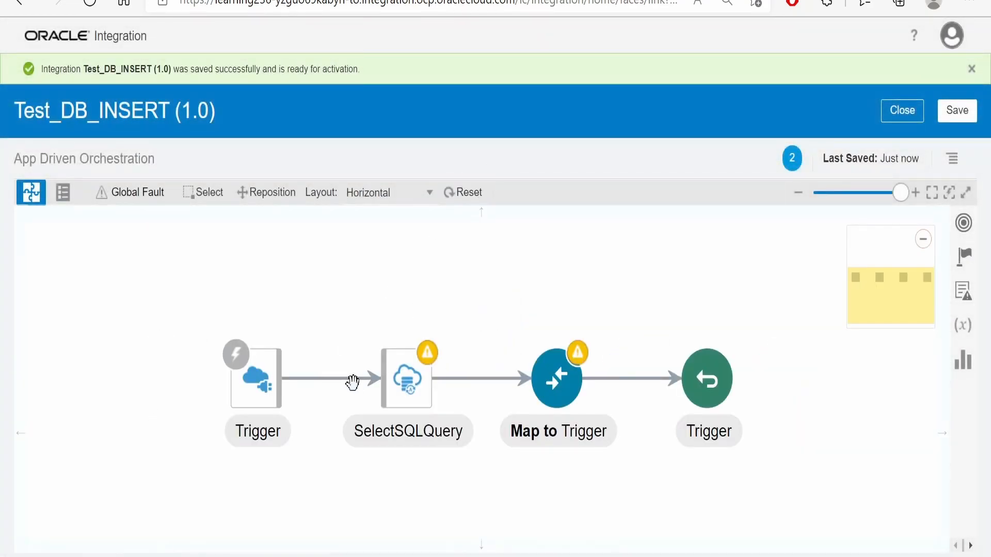
left_click(352, 380)
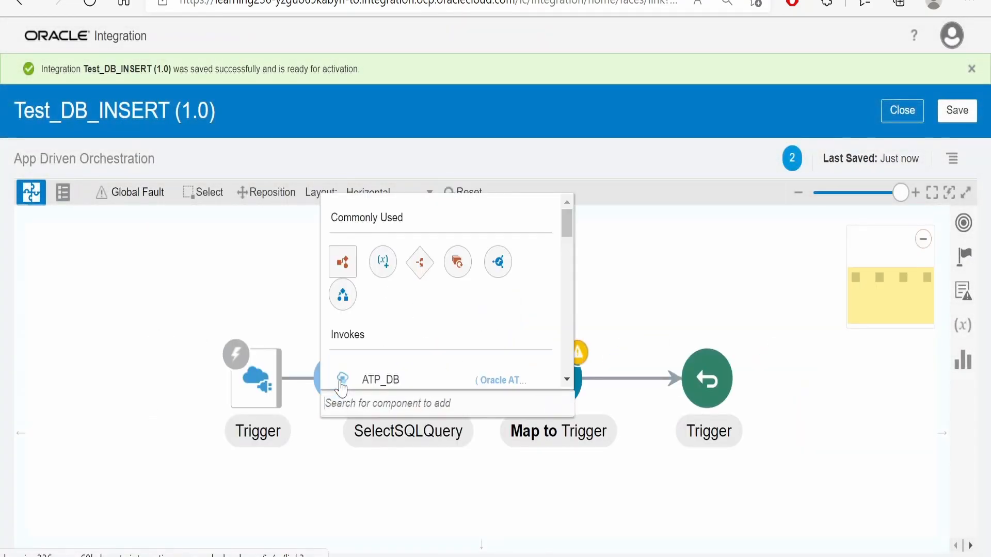
type("map")
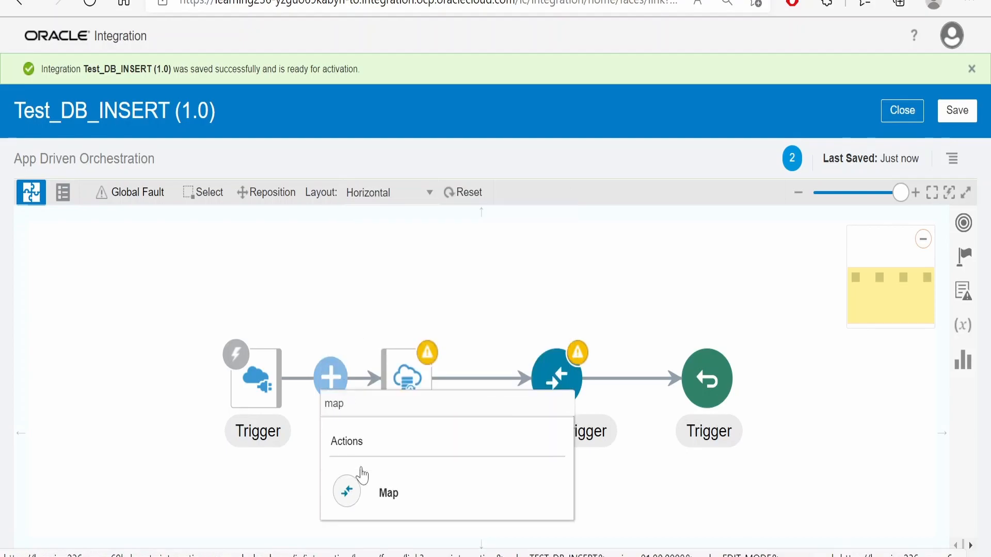
left_click(388, 492)
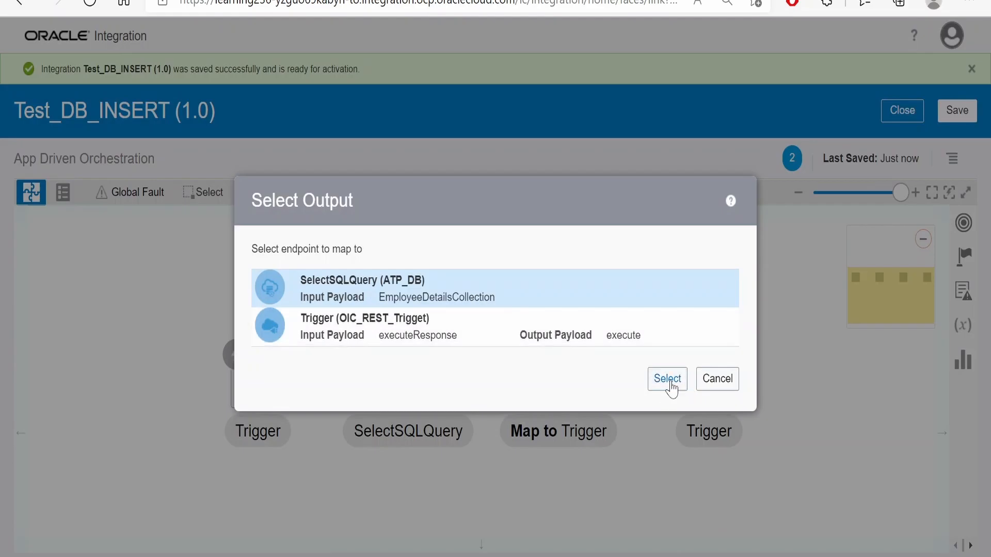
left_click(667, 378)
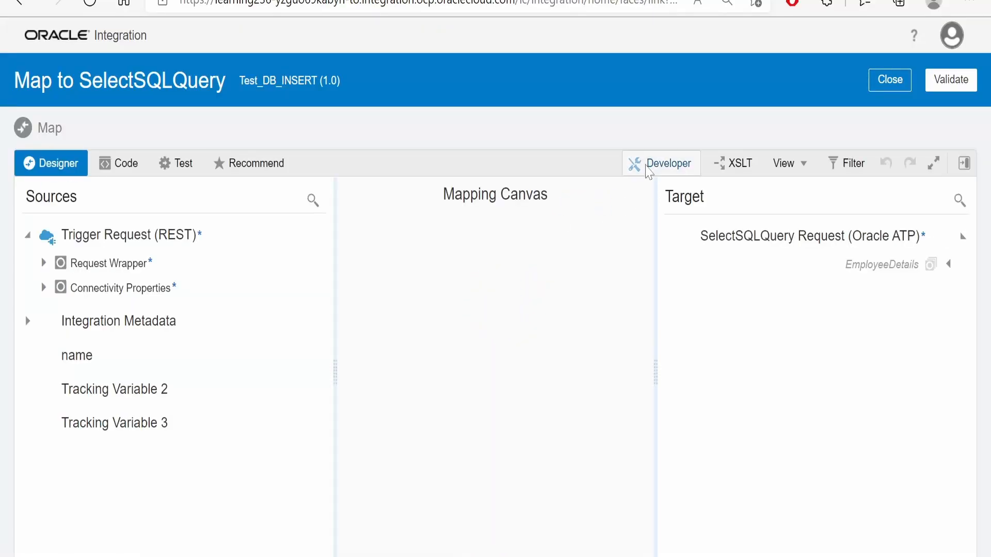
Enable advanced and XSLT modes and expand the EmployeeDetails and request-wrapper employee trees
left_click(660, 163)
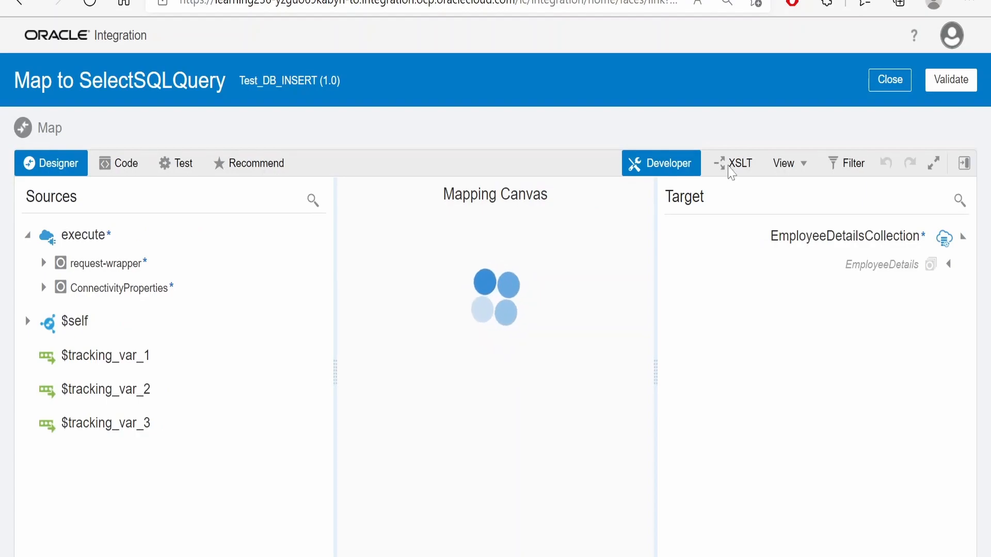
left_click(738, 163)
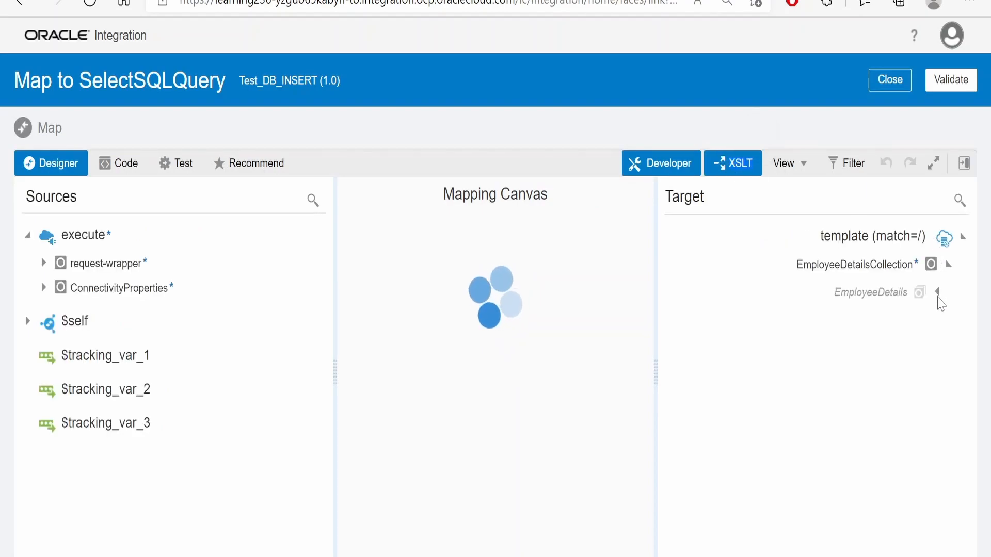
left_click(941, 292)
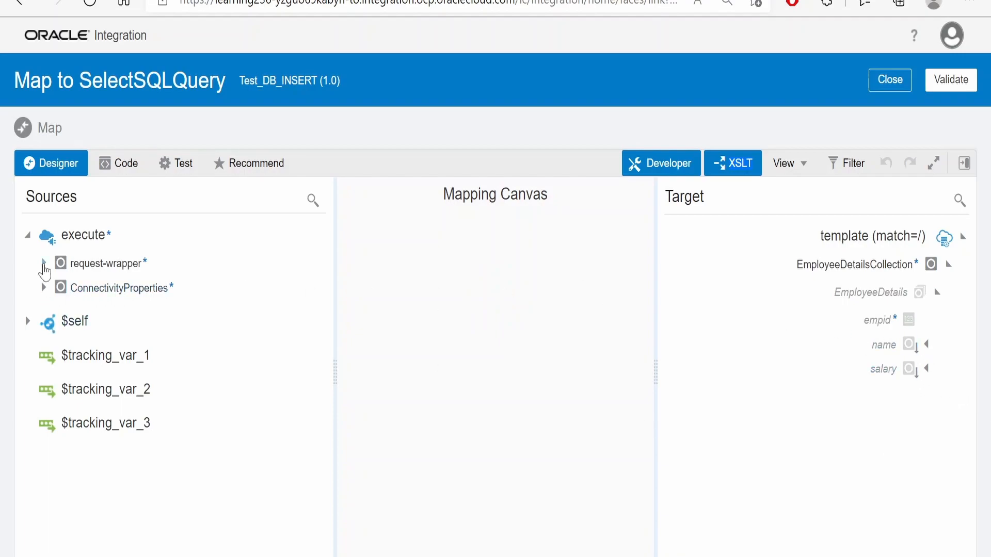
left_click(44, 264)
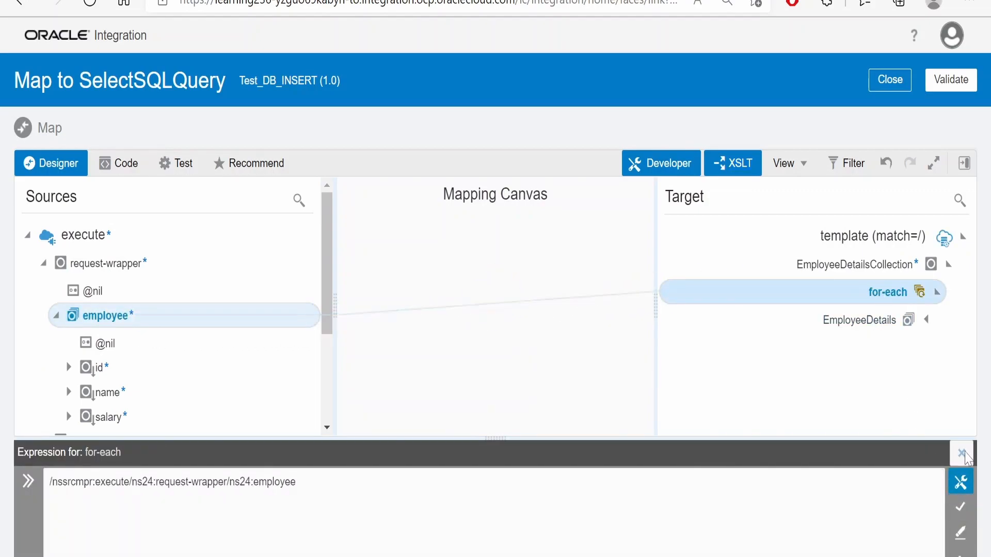
Loop employee over EmployeeDetails mapping id, name, salary to empid, name, salary, and apply
left_click(961, 453)
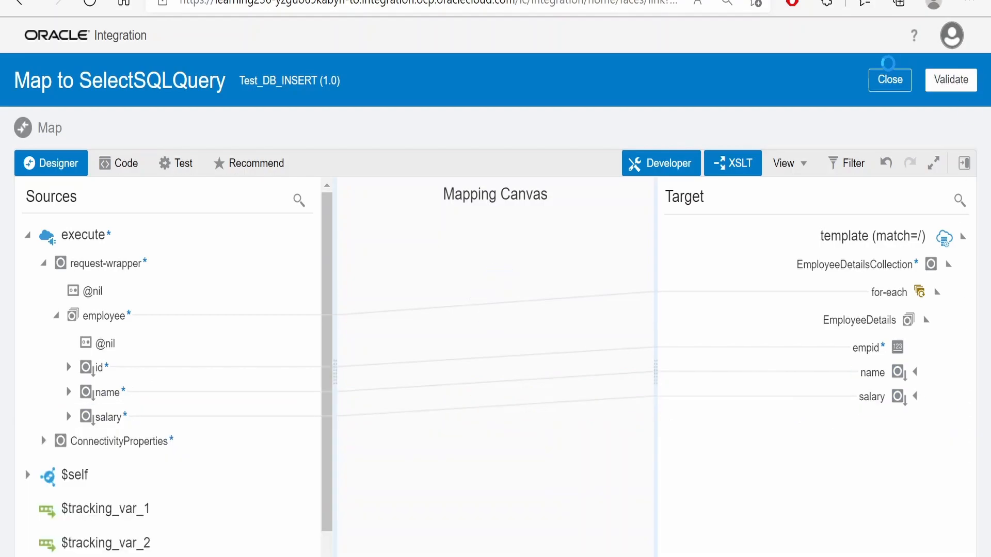
left_click(889, 80)
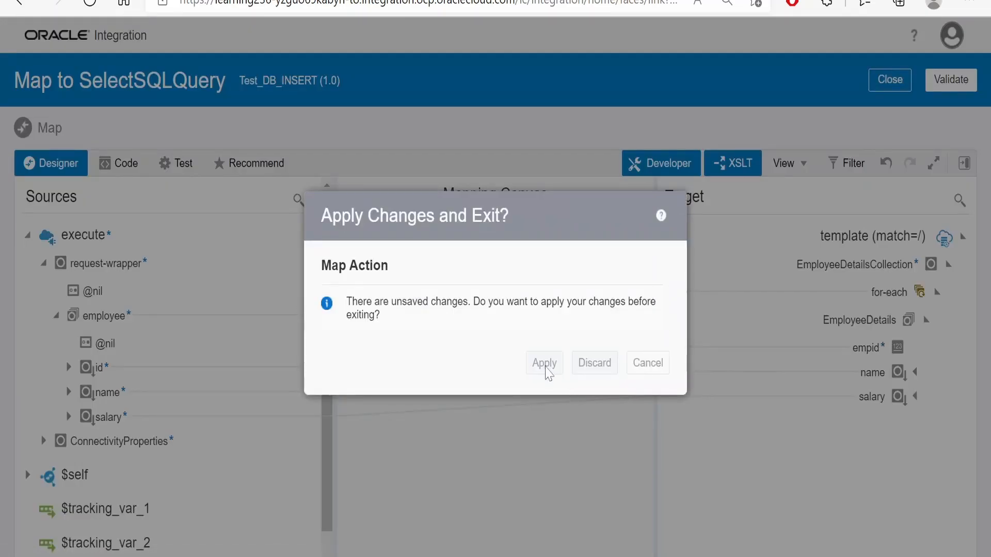
left_click(544, 363)
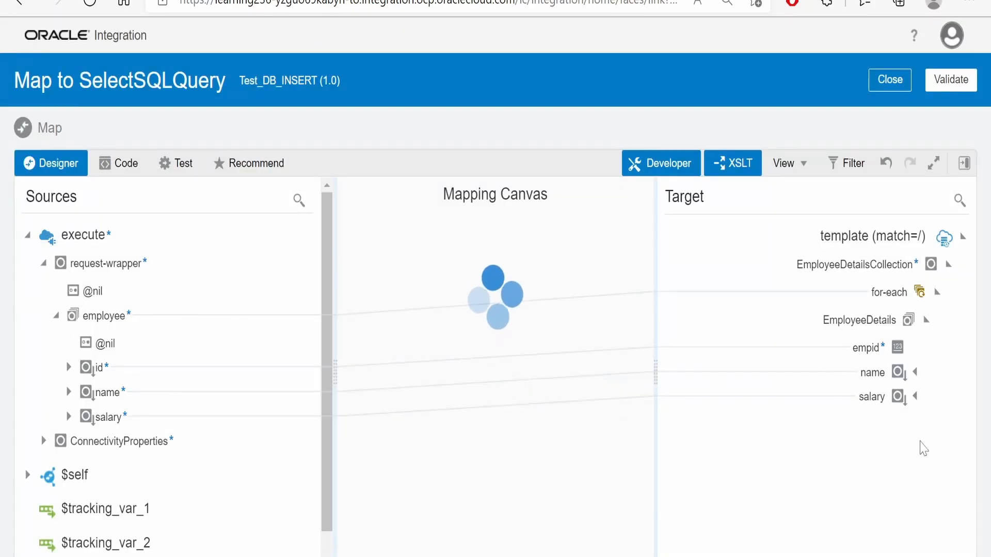
Delete the invalid Employee target node from the trigger response map, leaving only Status mapped
left_click(889, 80)
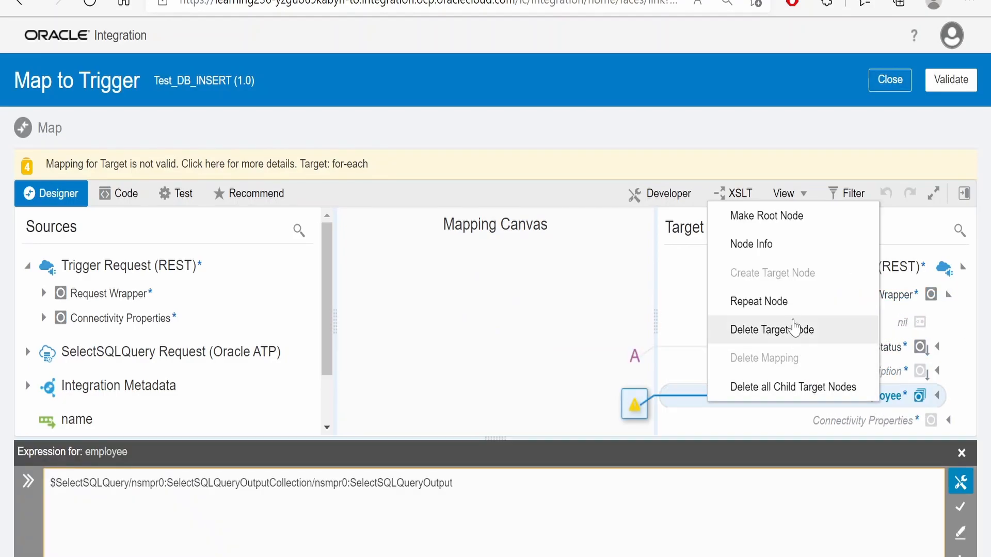
left_click(771, 329)
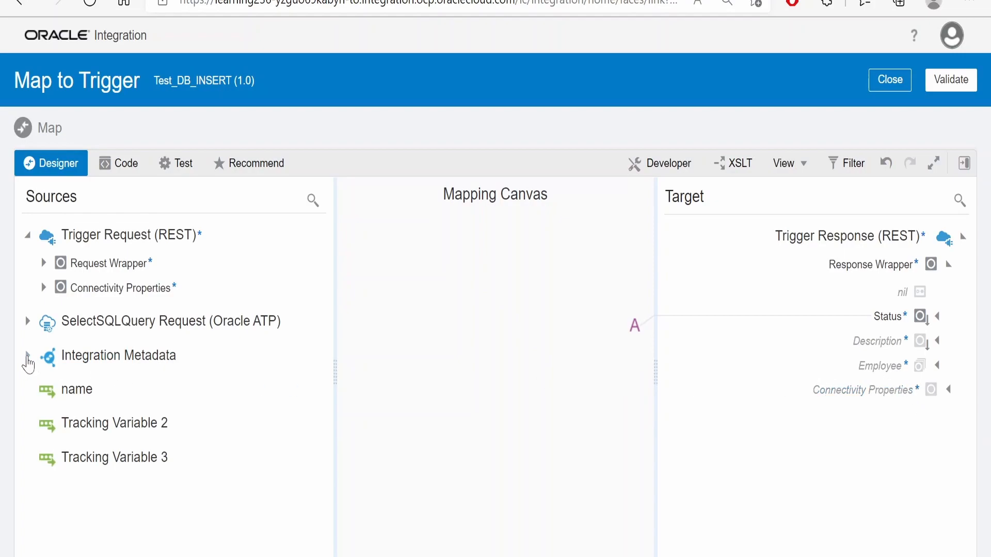
left_click(28, 321)
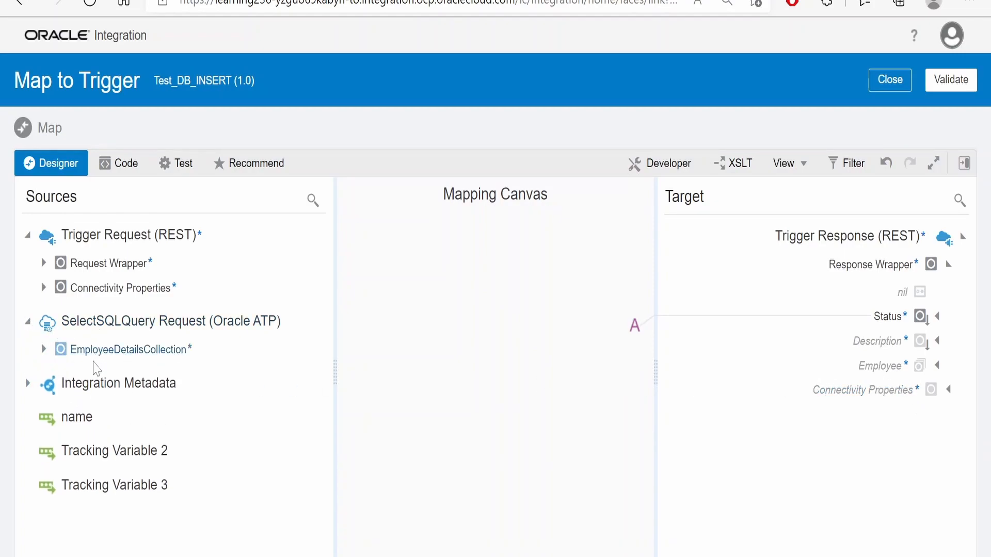
mouse_move(157, 343)
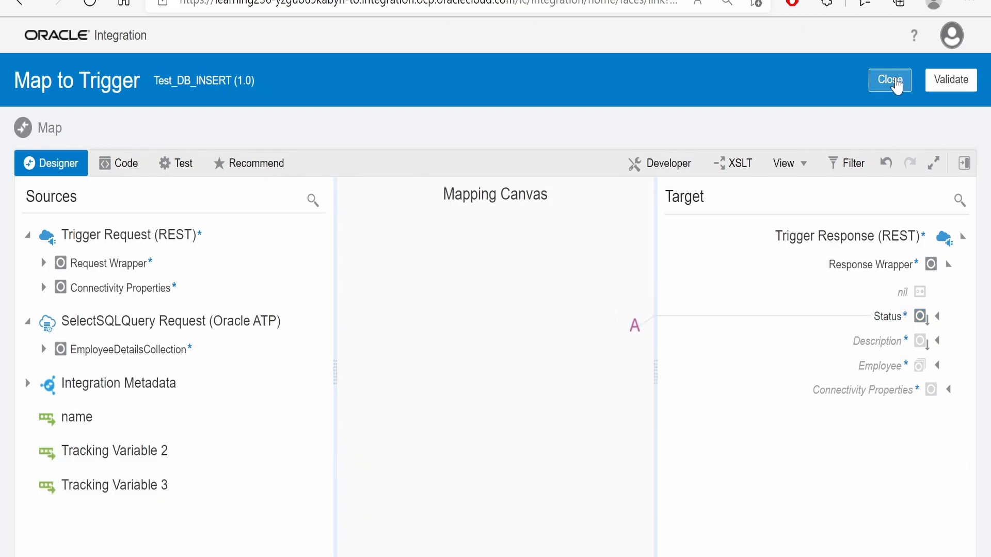
left_click(889, 80)
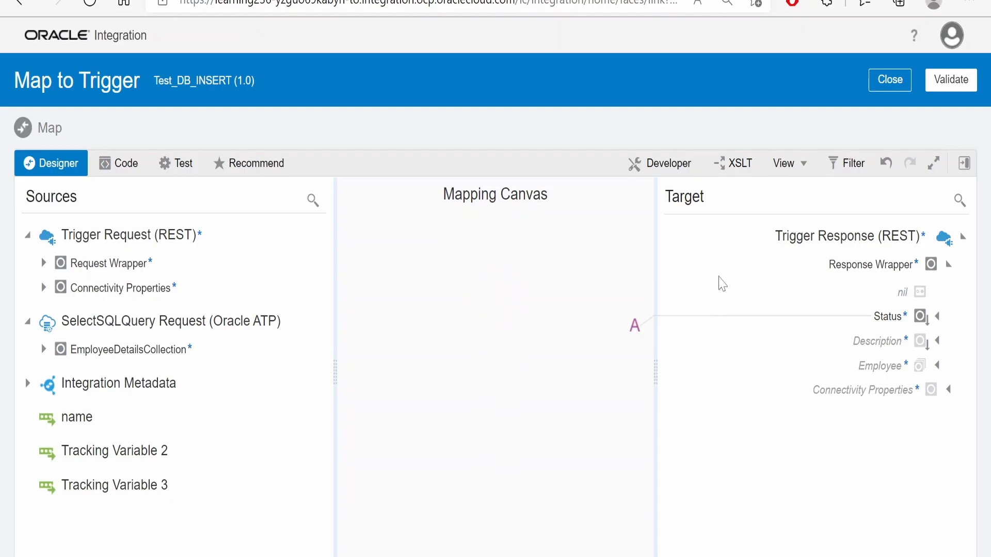
Close Test_DB_INSERT and save its changes, returning to the Integrations list
left_click(890, 79)
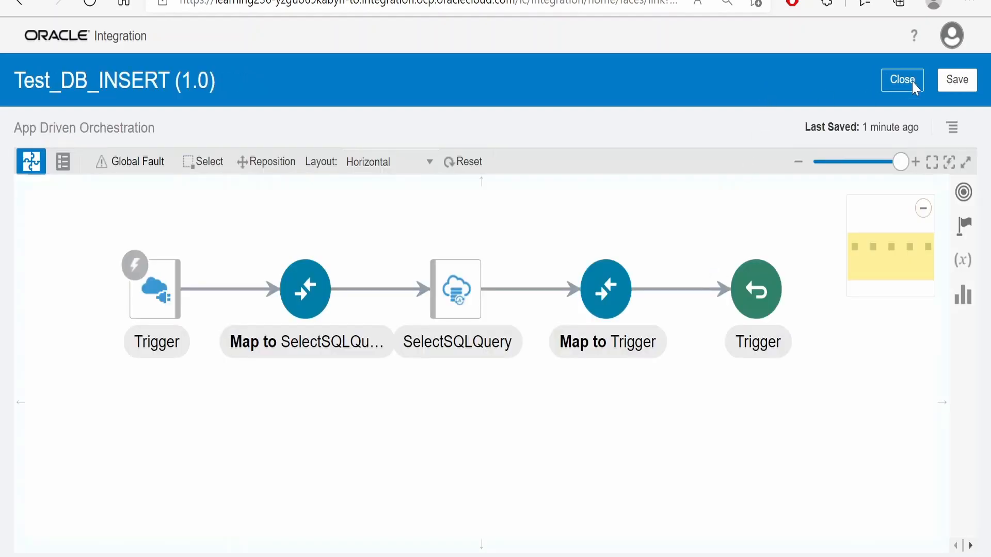
left_click(901, 80)
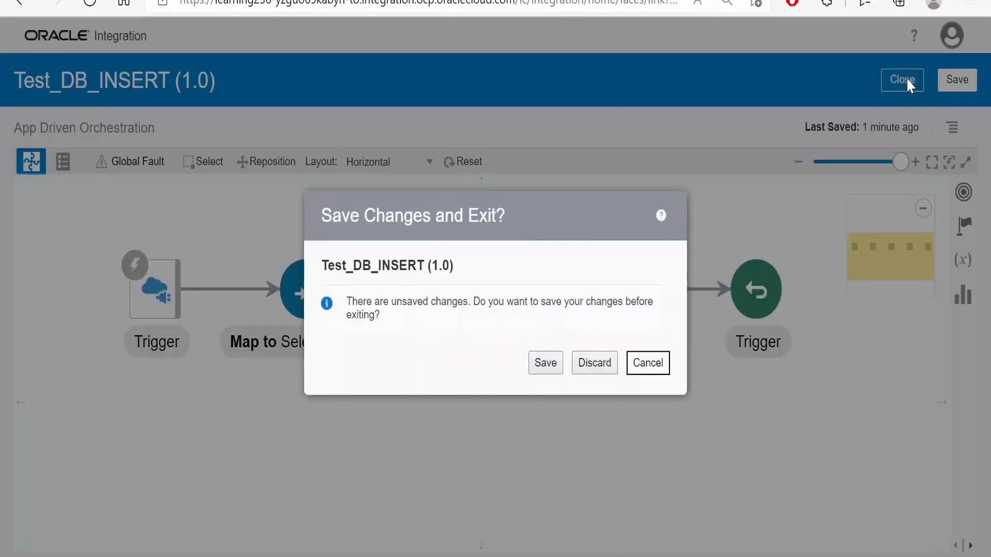
left_click(544, 363)
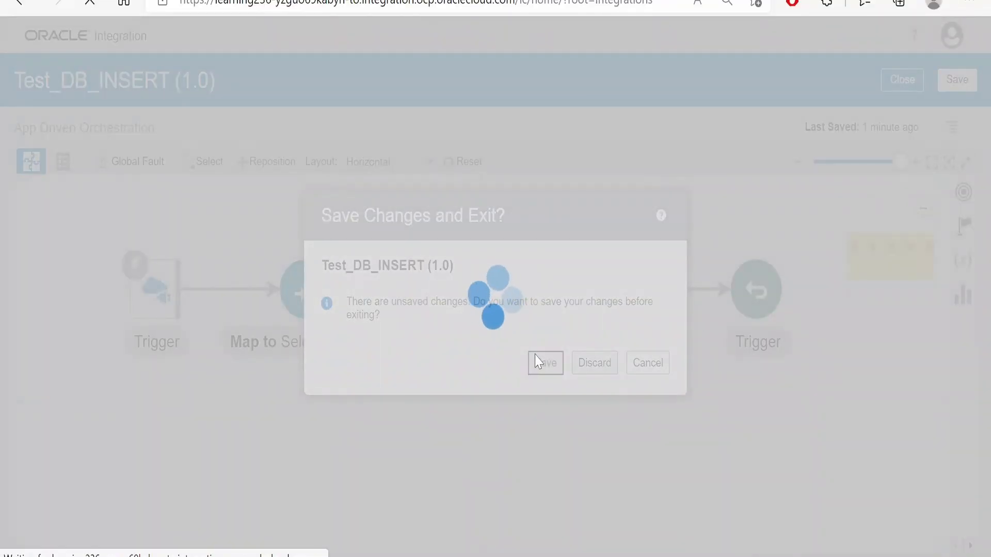
left_click(545, 363)
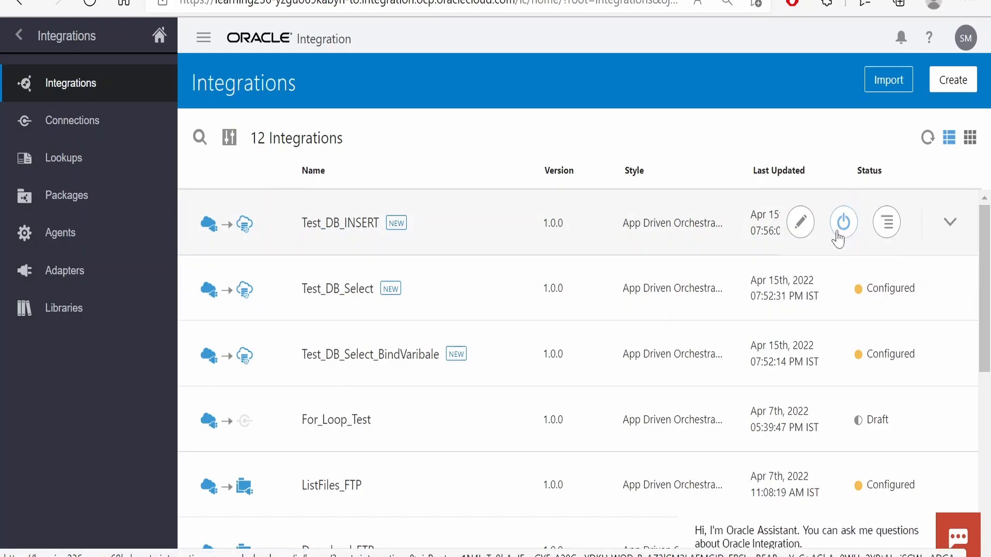
Activate Test_DB_INSERT and launch its test page from the Run options
left_click(842, 222)
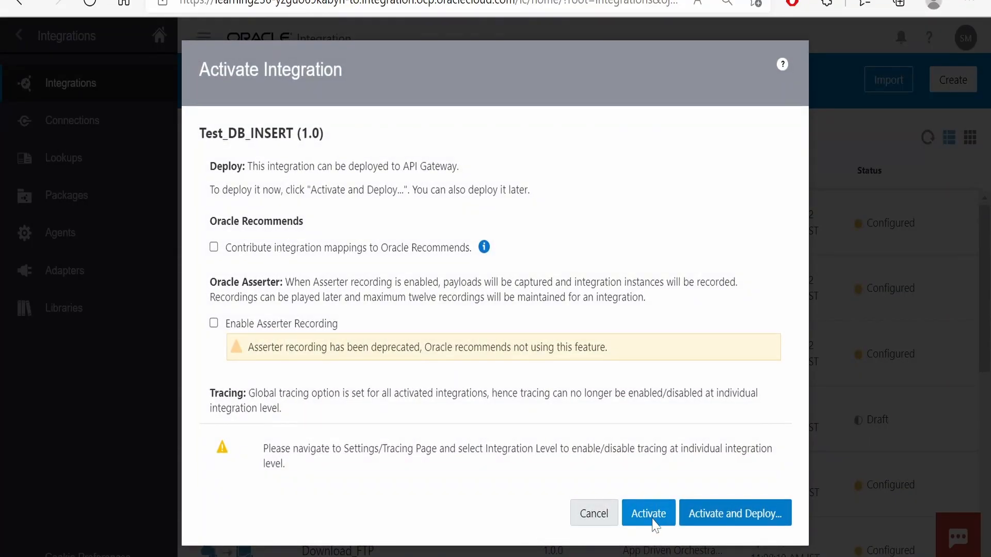
left_click(647, 513)
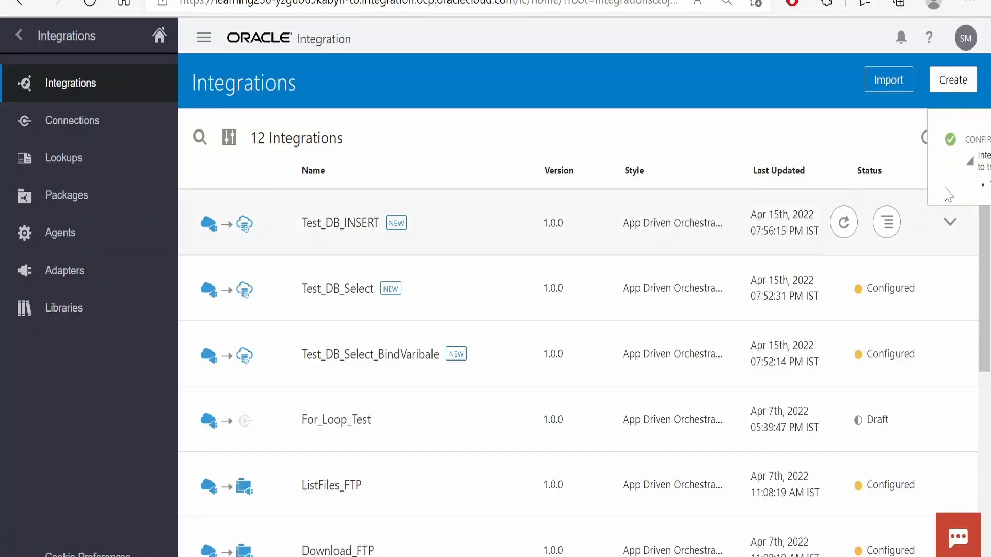
left_click(843, 222)
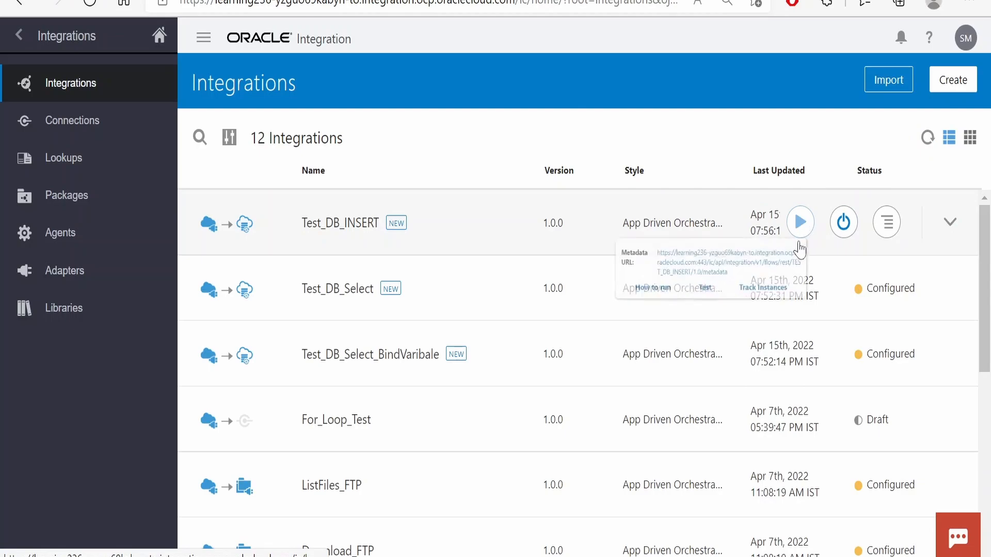
left_click(800, 222)
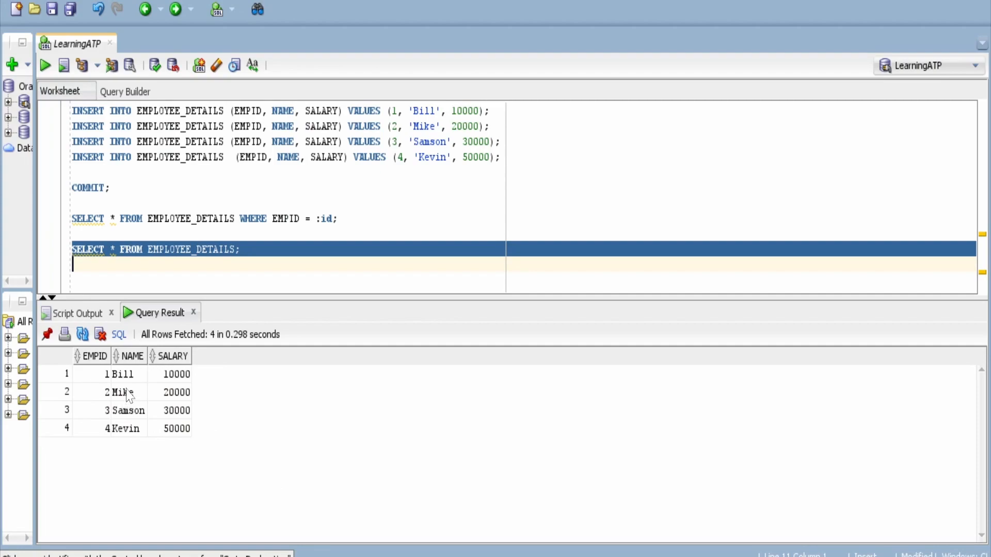
mouse_move(95, 397)
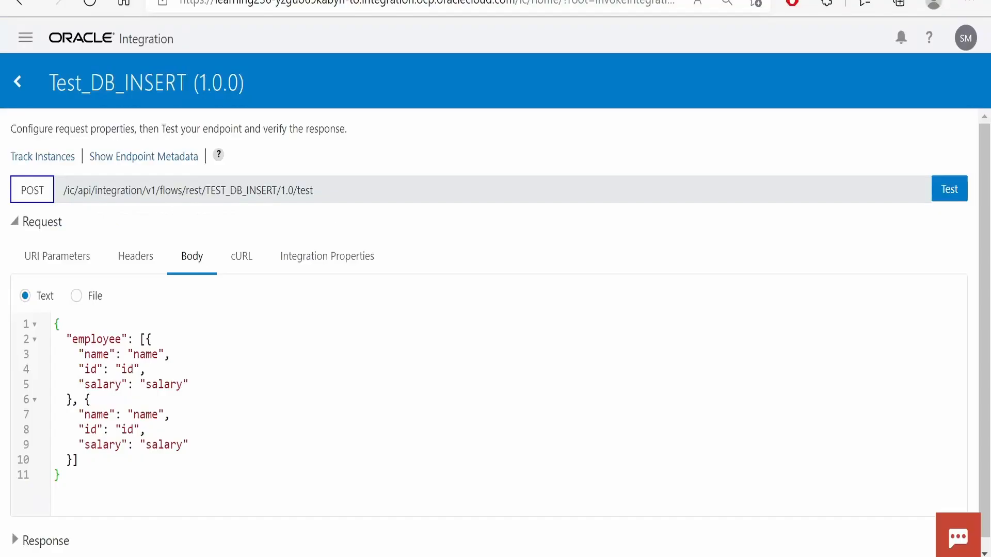
Fill the JSON body with employees Umar (id 5) and Raj (id 6), salary 5000 each
double_click(127, 369)
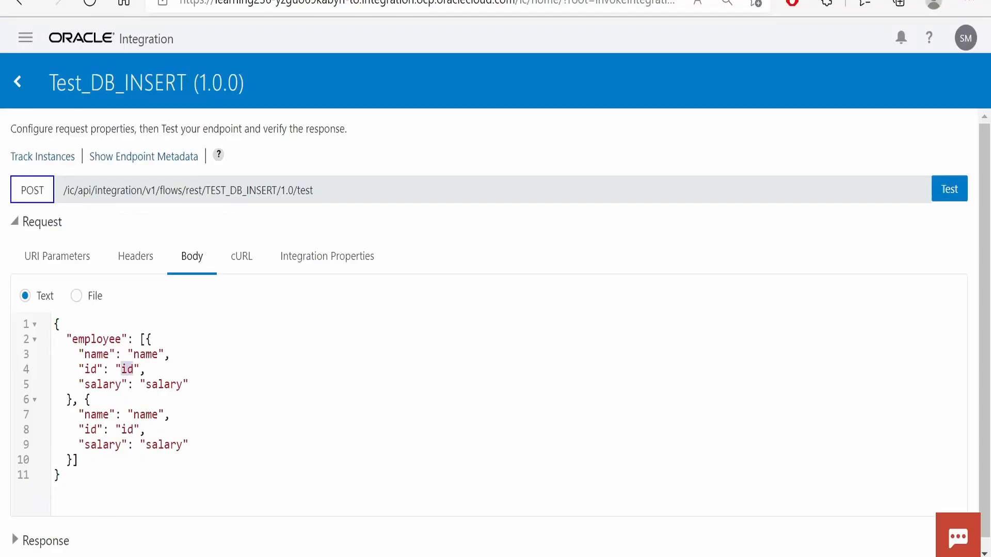
type("5")
left_click(508, 429)
type("6")
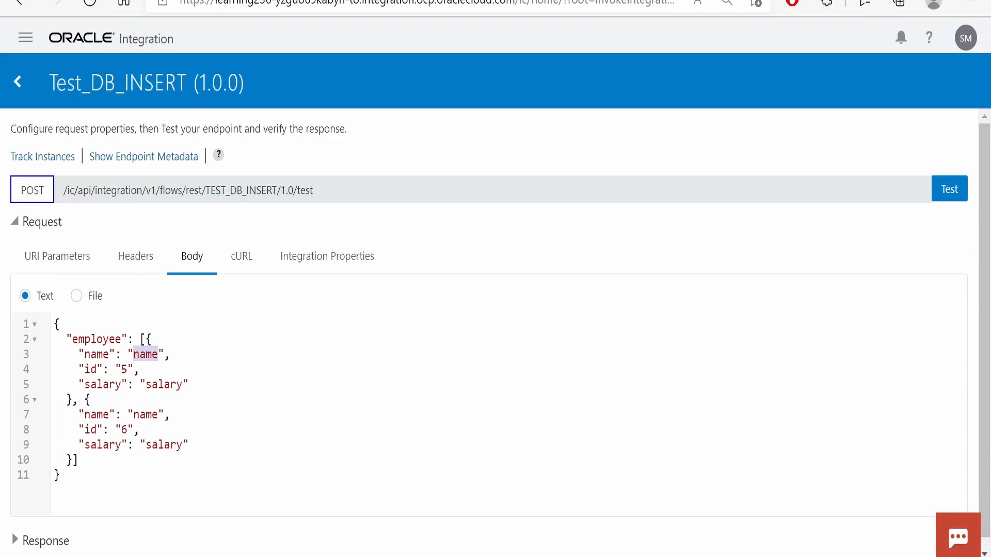
type("Umar")
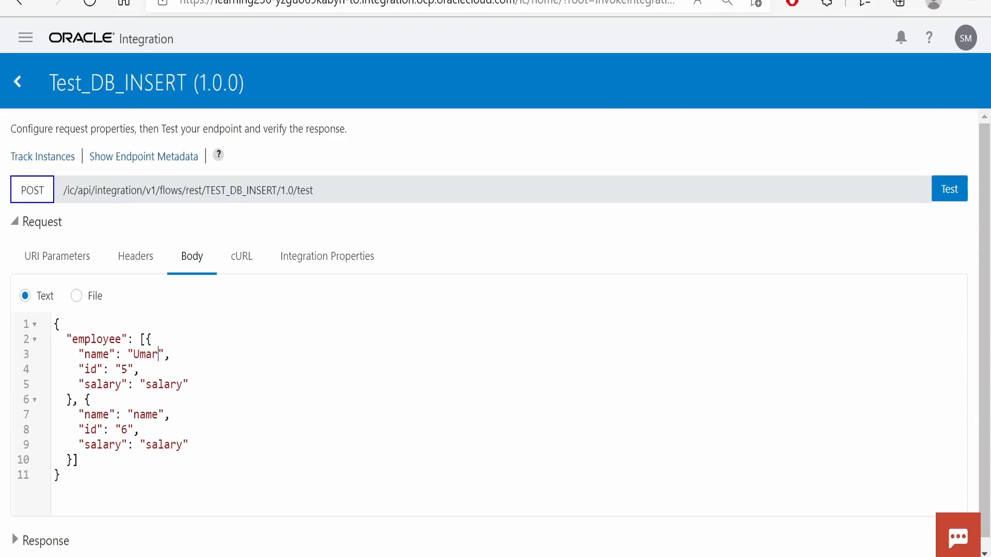
double_click(144, 415)
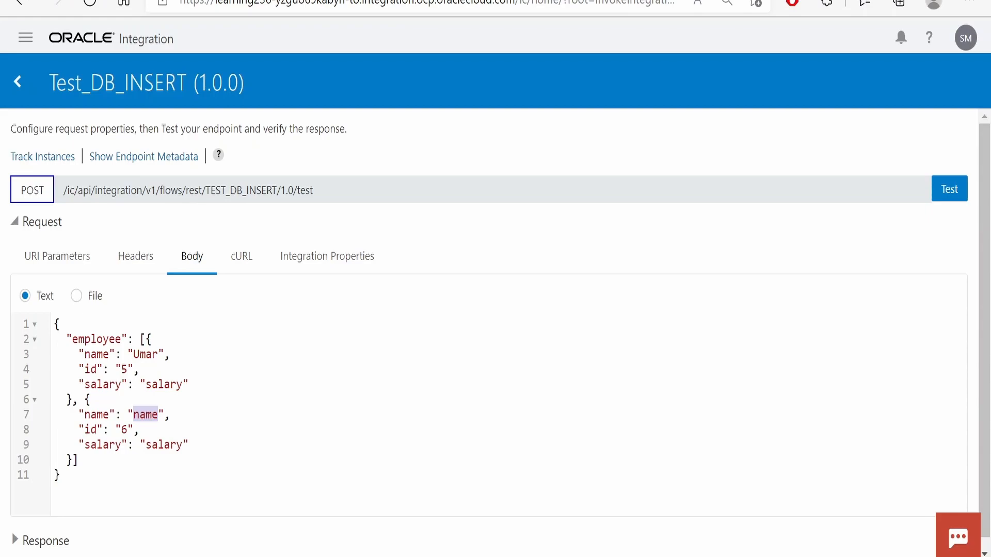
type("Raj")
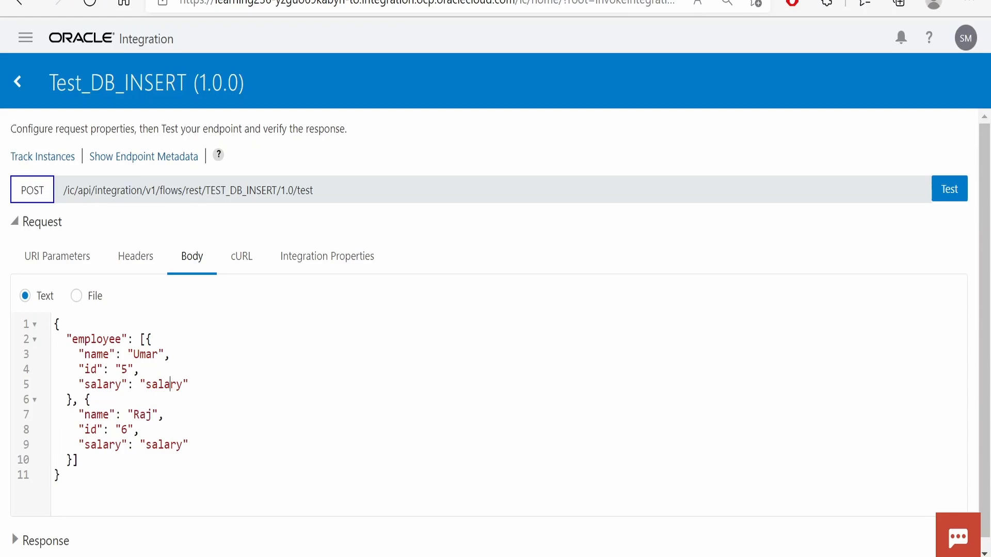
type("5000")
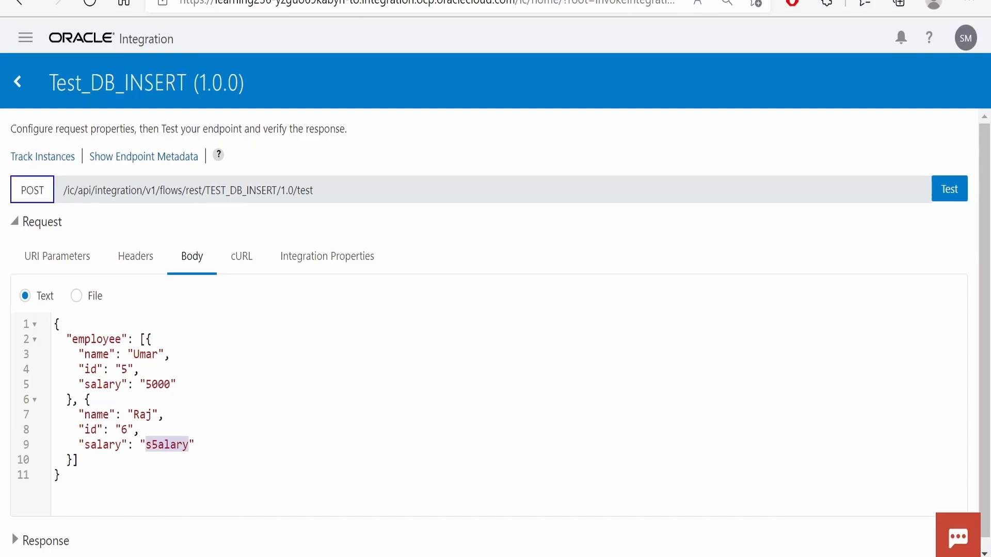
type("5000")
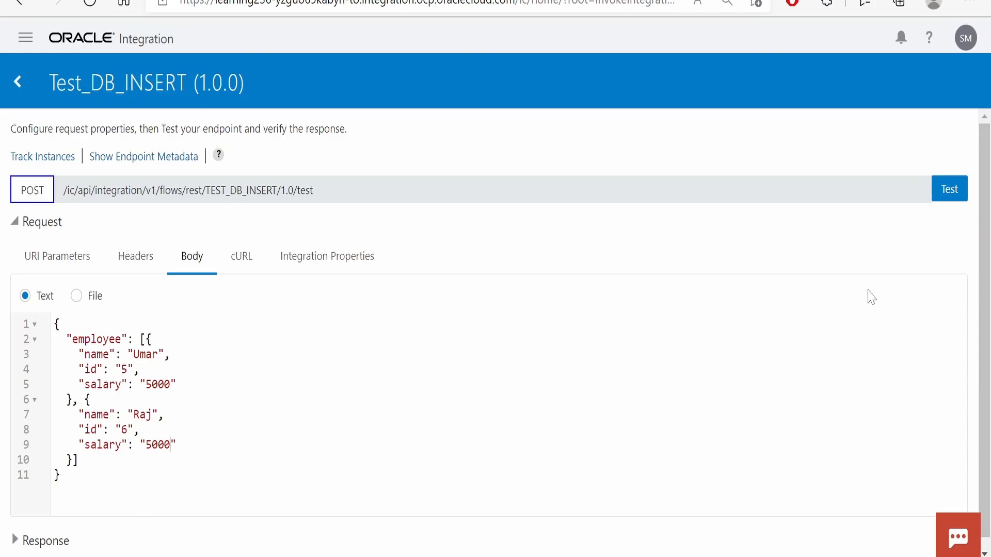
Send the test request to the Test_DB_INSERT integration
left_click(948, 188)
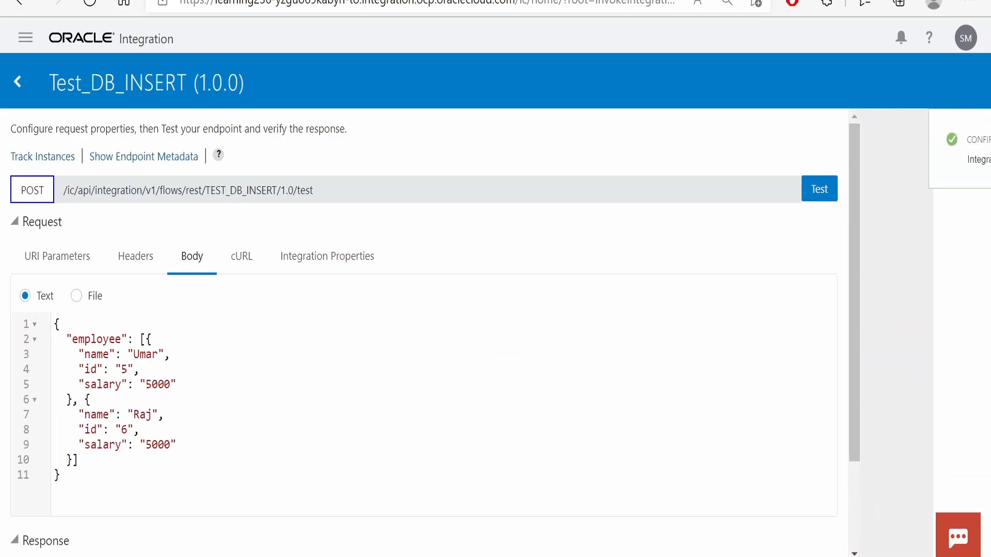
left_click(819, 189)
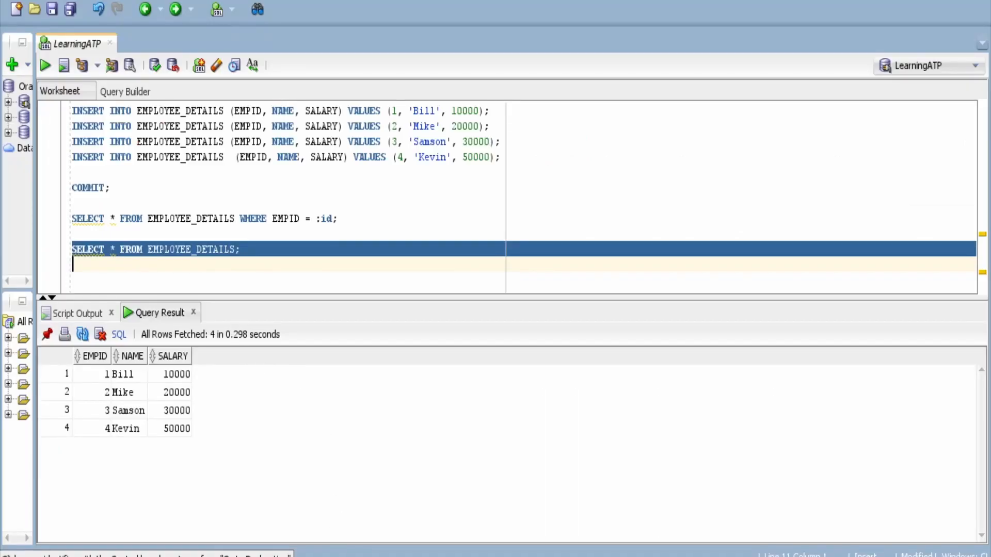
Rerun the SELECT on EMPLOYEE_DETAILS, now returning six rows including Umar and Raj
left_click(44, 65)
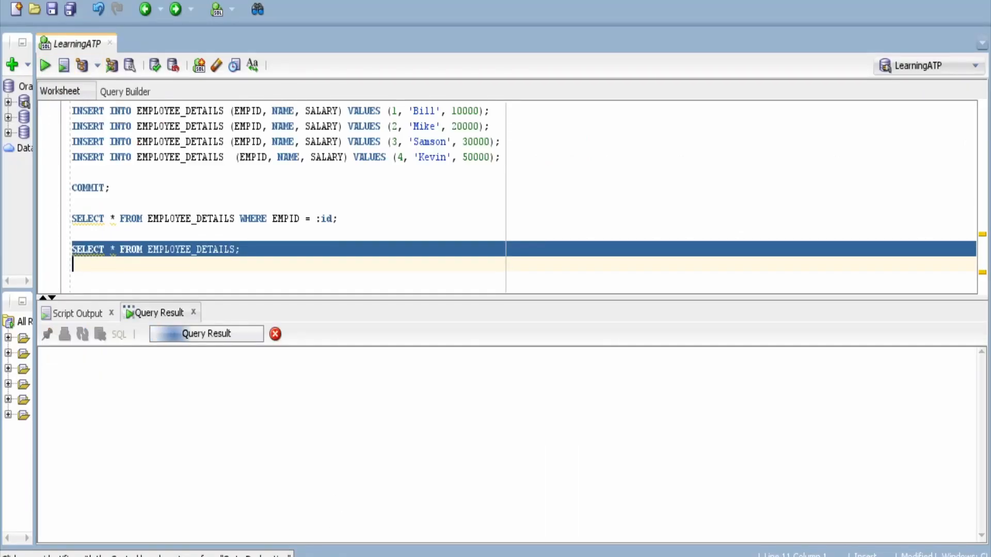
left_click(44, 65)
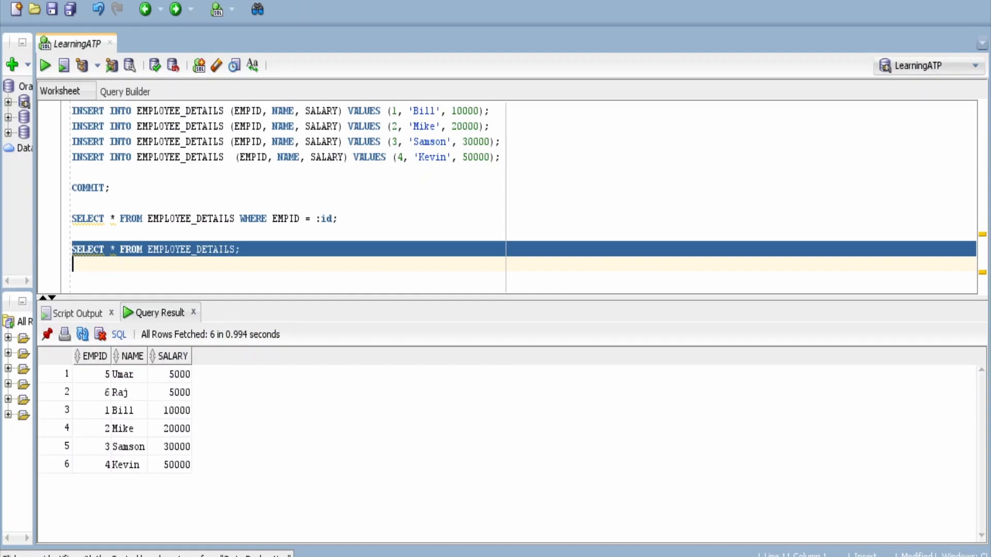
Re-query EMPLOYEE_DETAILS with 'order by empid asc' and highlight the four original inserts
type("order by")
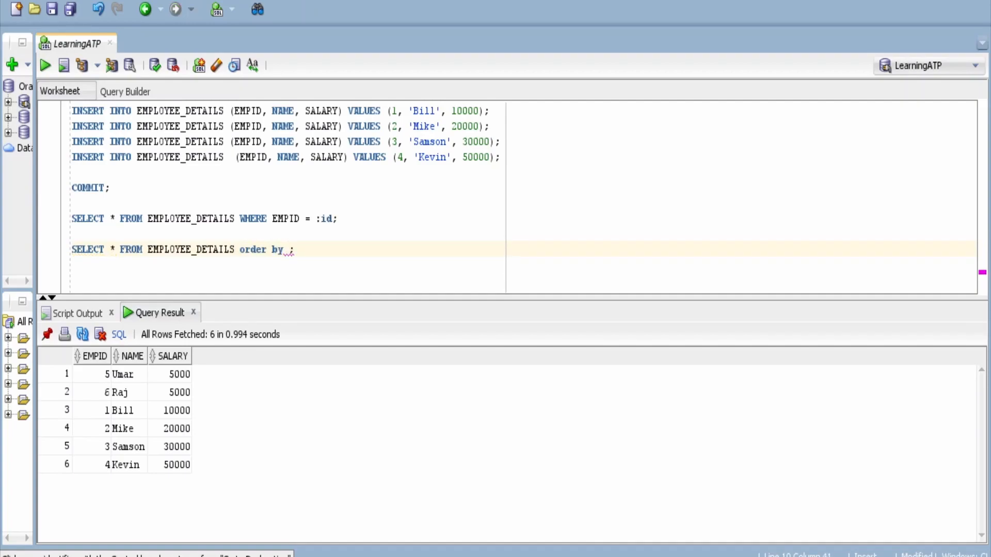
type("empid")
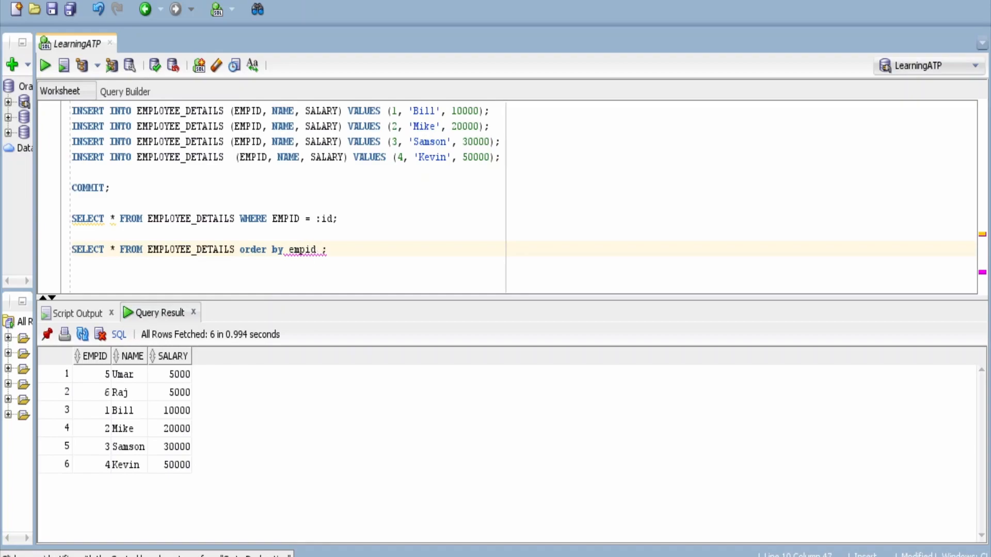
type("asc")
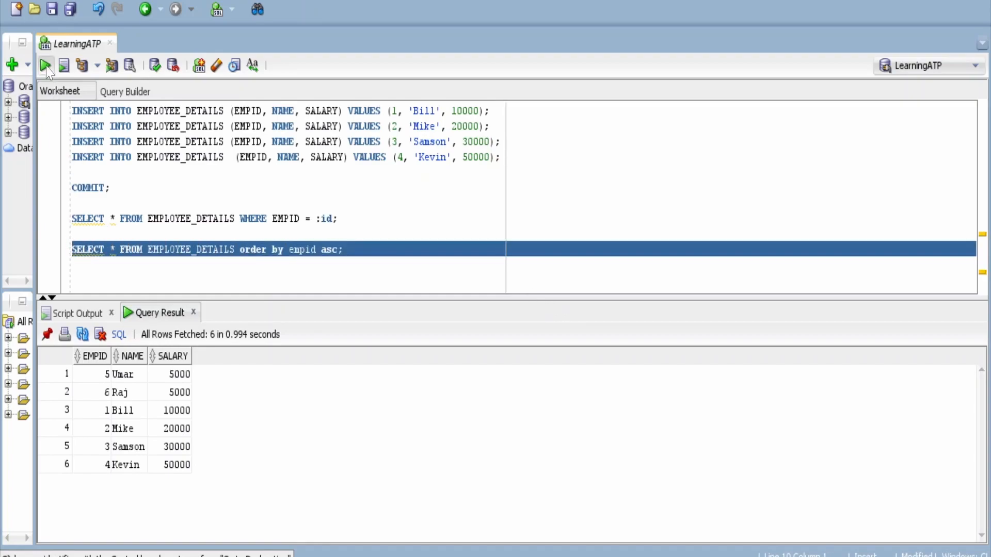
left_click(44, 65)
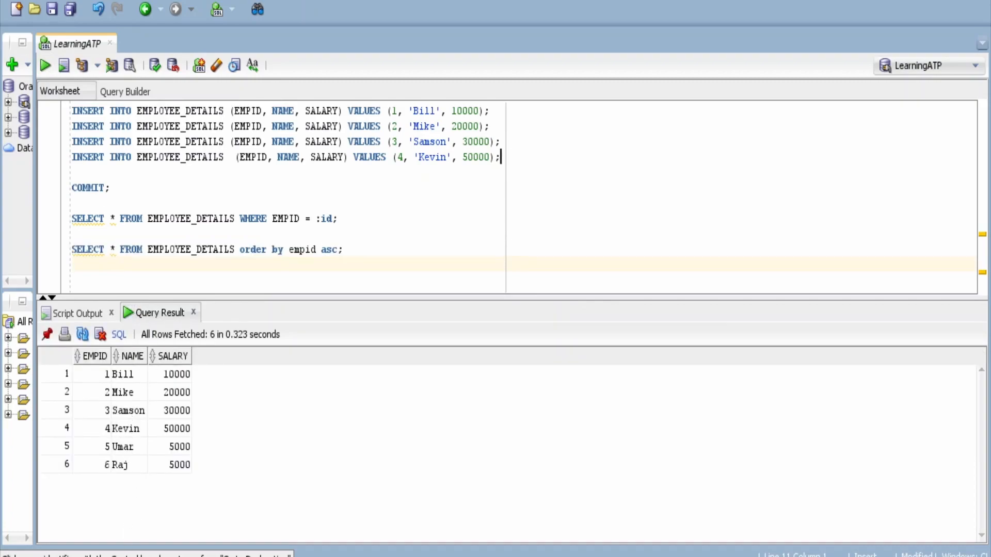
left_click_drag(73, 111, 502, 157)
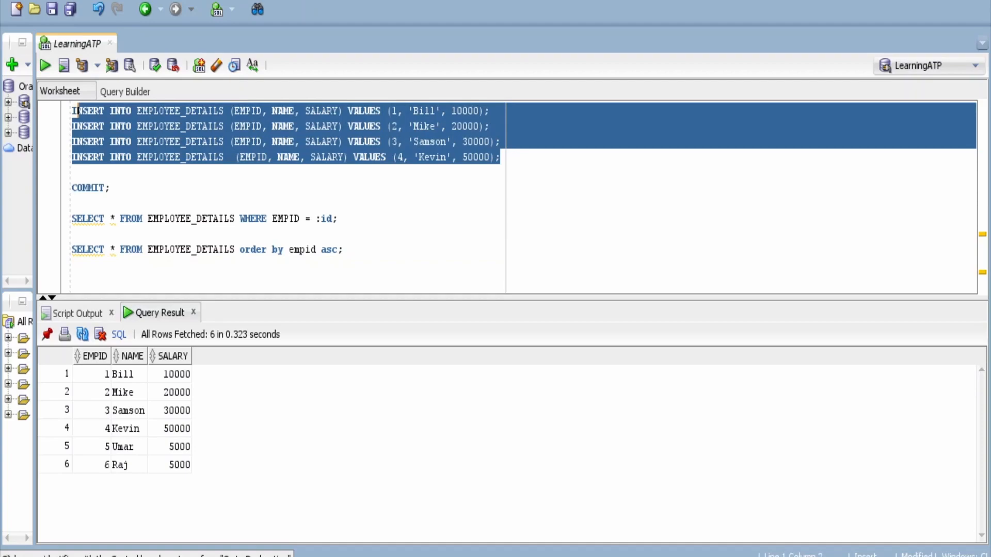
mouse_move(133, 484)
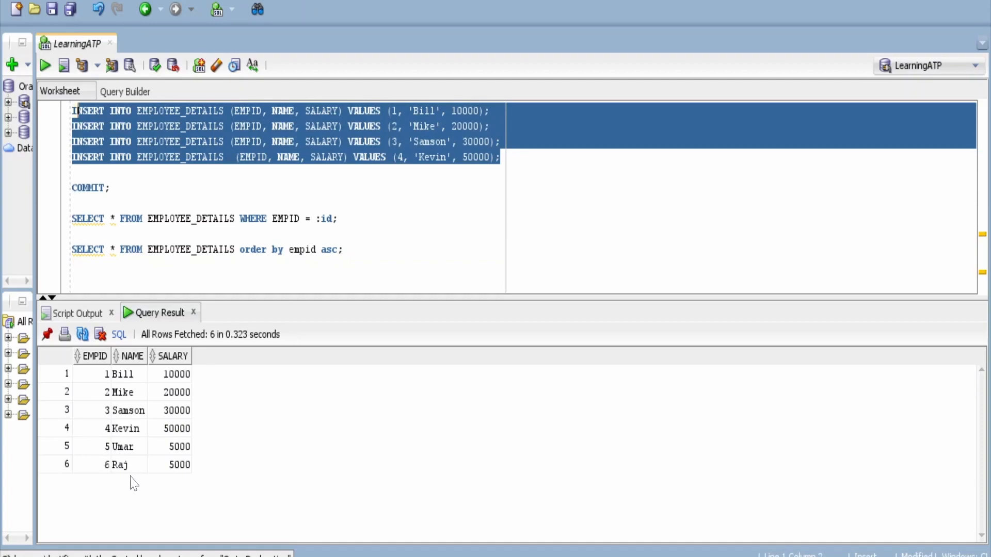